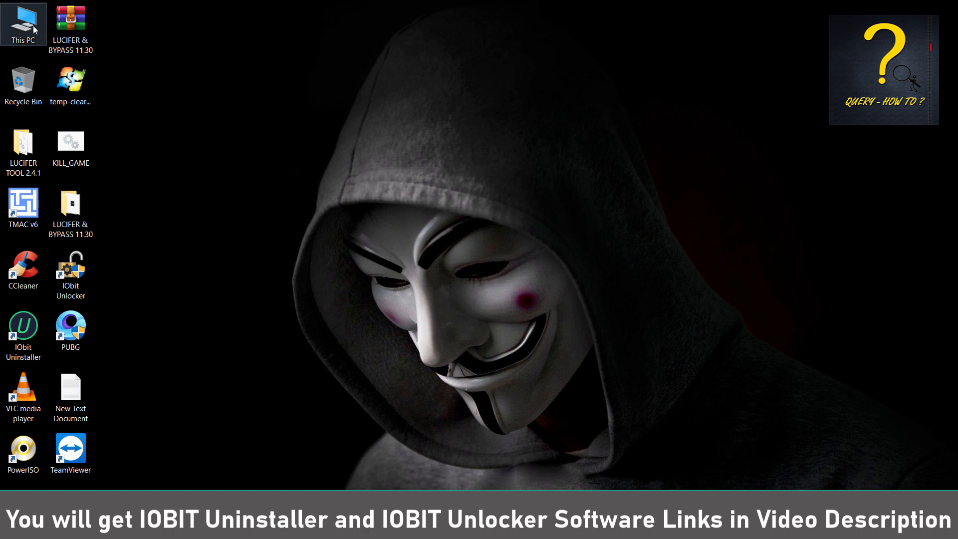
Open This PC and show the Computer ribbon with its system options
{"action": "double_click", "coordinate": [23, 23]}
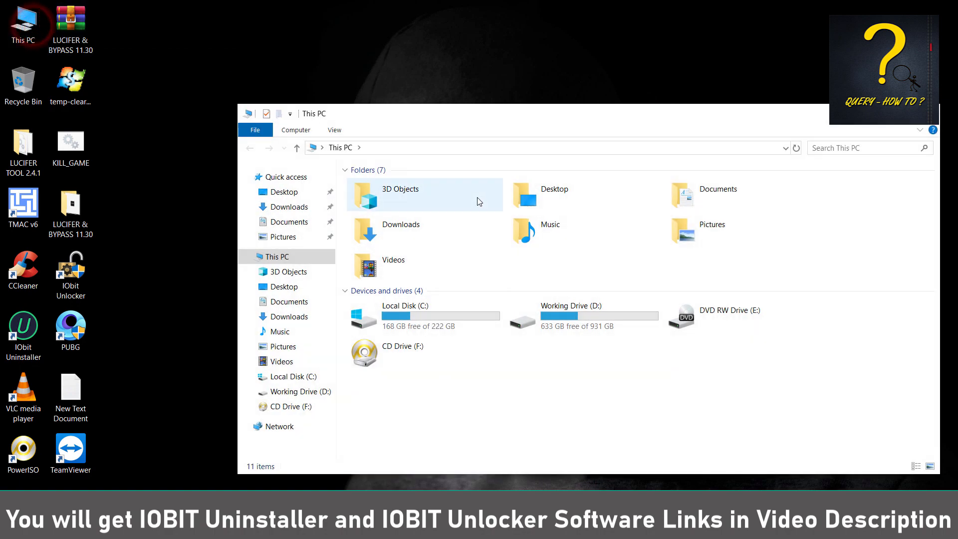
{"action": "left_click", "coordinate": [295, 130]}
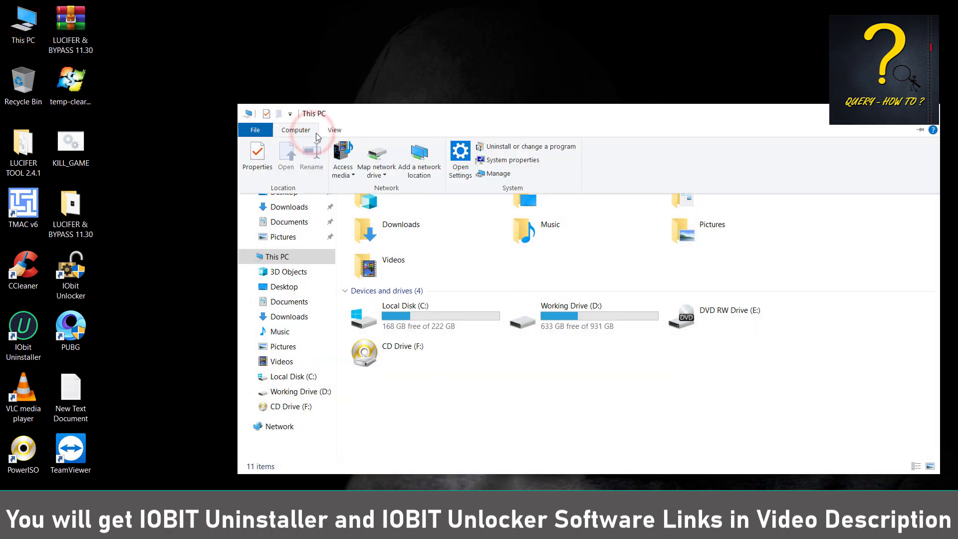
{"action": "mouse_move", "coordinate": [492, 174]}
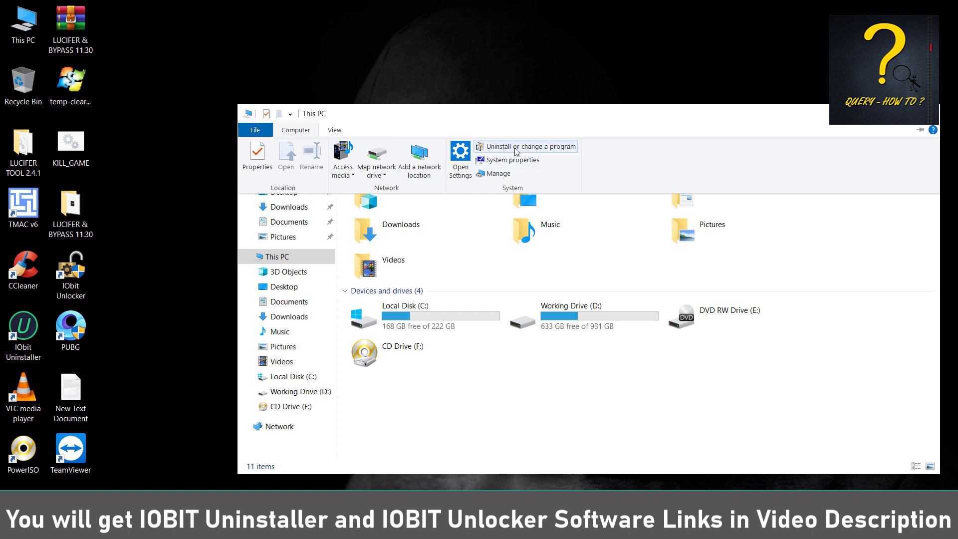
{"action": "mouse_move", "coordinate": [532, 150]}
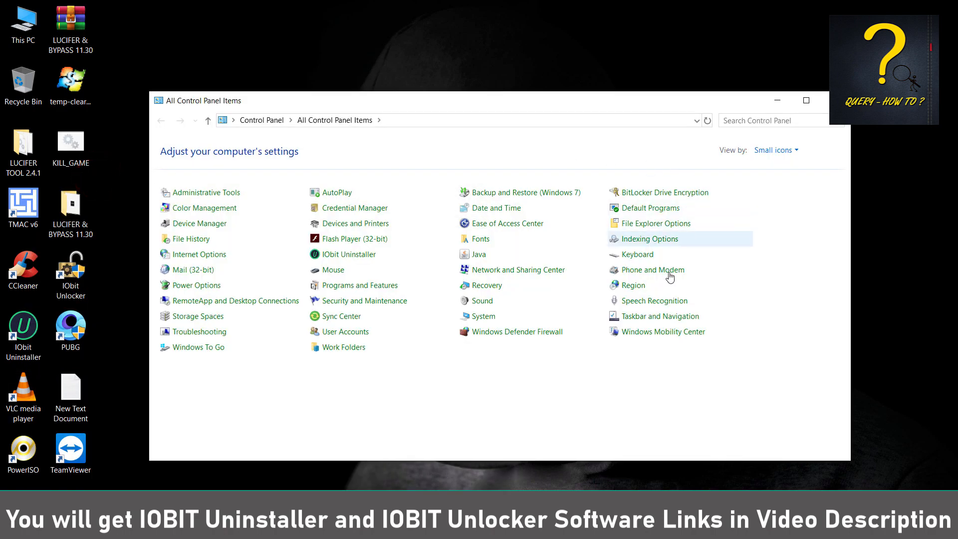
{"action": "mouse_move", "coordinate": [455, 351]}
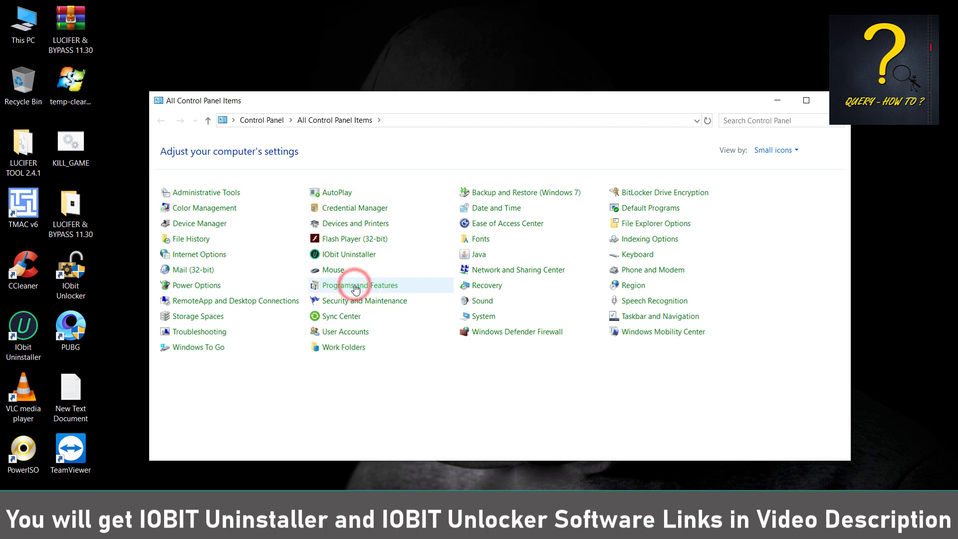
Open Programs and Features and select the Gameloop entry in the installed list
{"action": "left_click", "coordinate": [357, 285]}
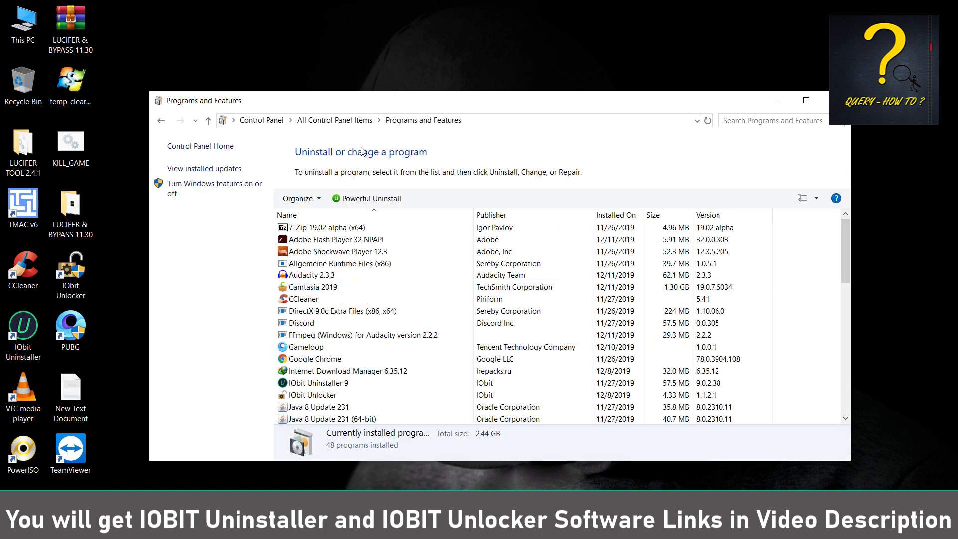
{"action": "left_click", "coordinate": [300, 322]}
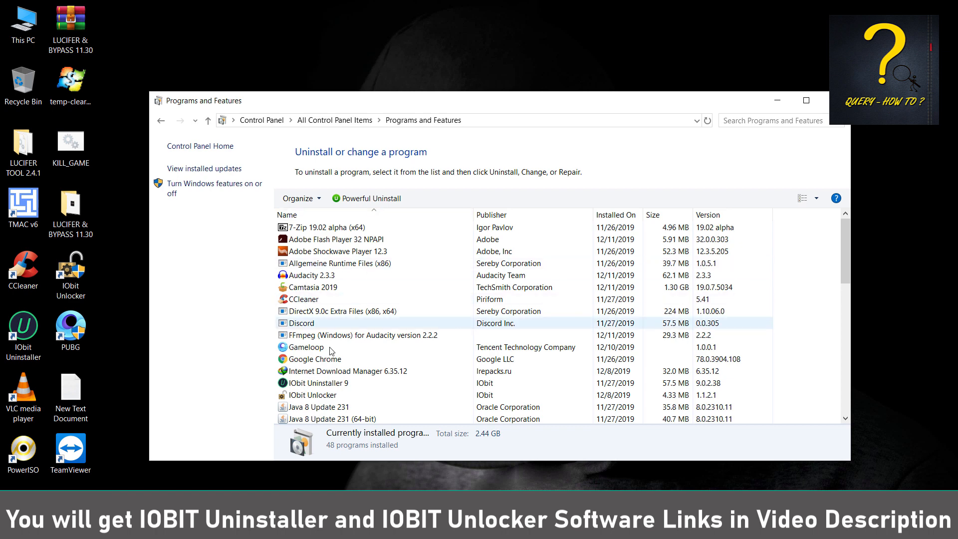
{"action": "left_click", "coordinate": [303, 346]}
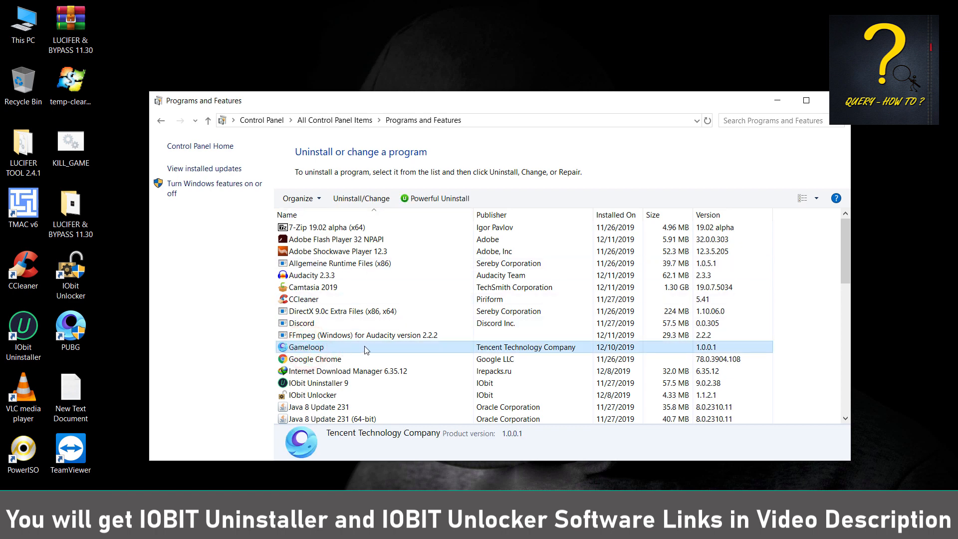
{"action": "mouse_move", "coordinate": [410, 348]}
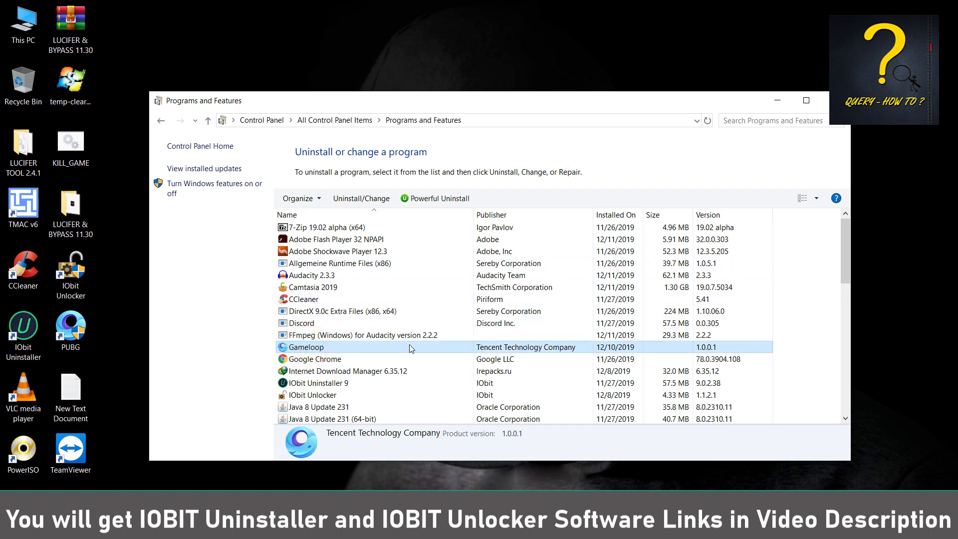
{"action": "mouse_move", "coordinate": [360, 197]}
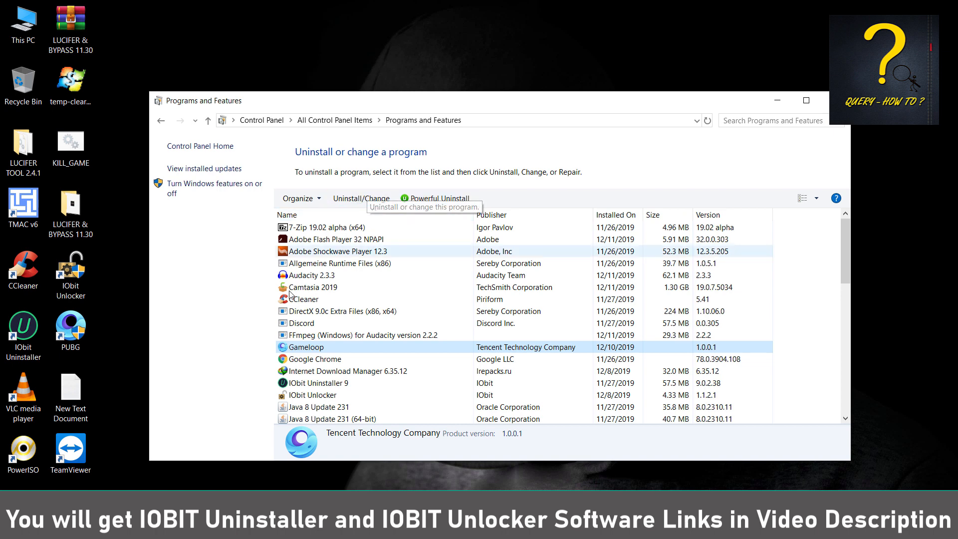
{"action": "mouse_move", "coordinate": [352, 156]}
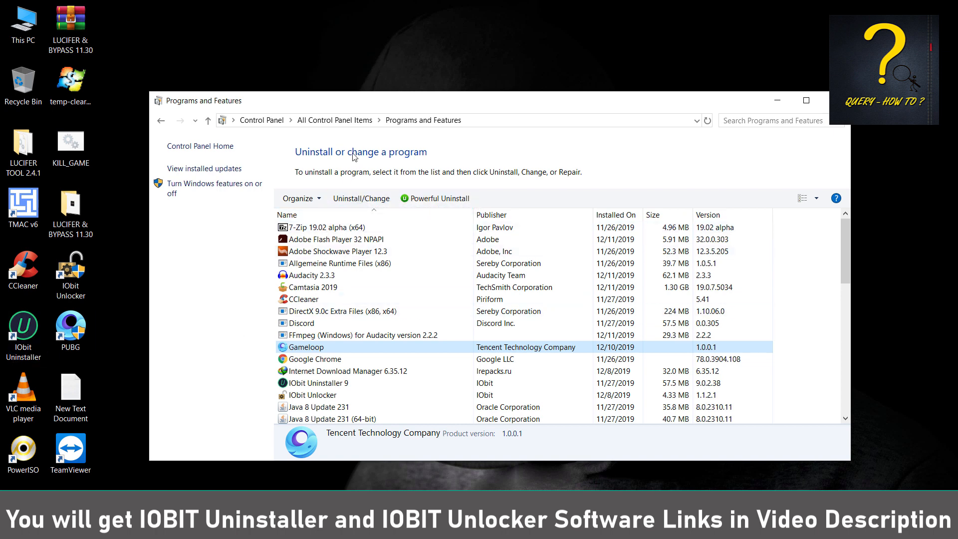
{"action": "mouse_move", "coordinate": [432, 160]}
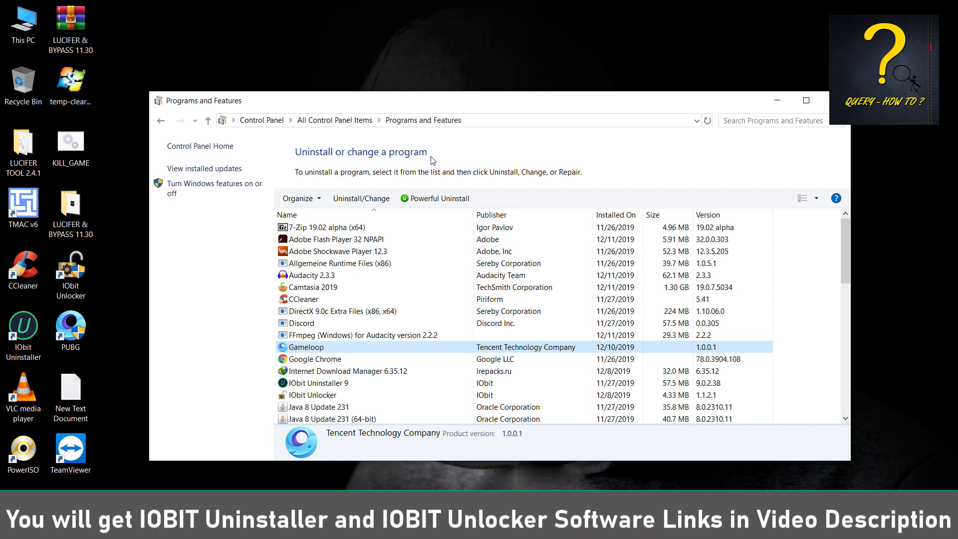
{"action": "mouse_move", "coordinate": [153, 258]}
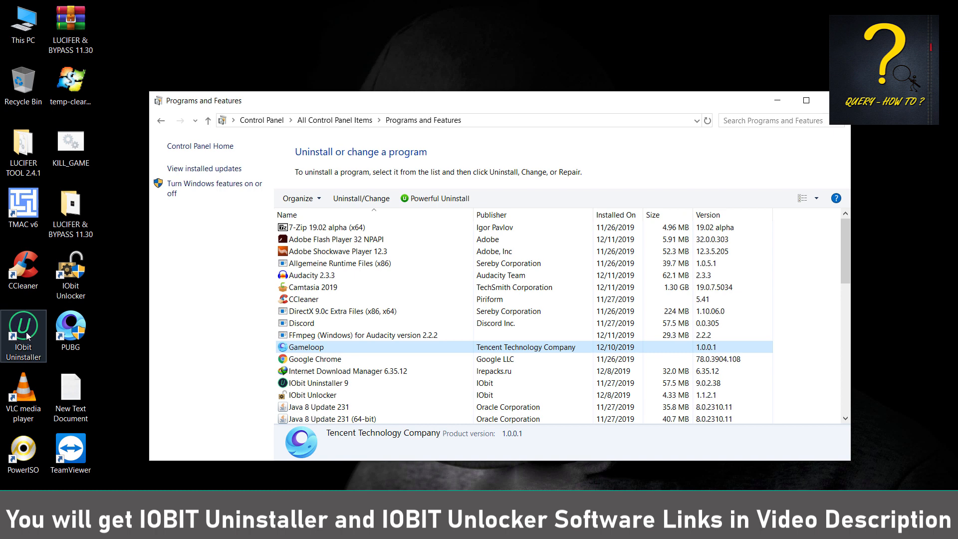
{"action": "mouse_move", "coordinate": [35, 359]}
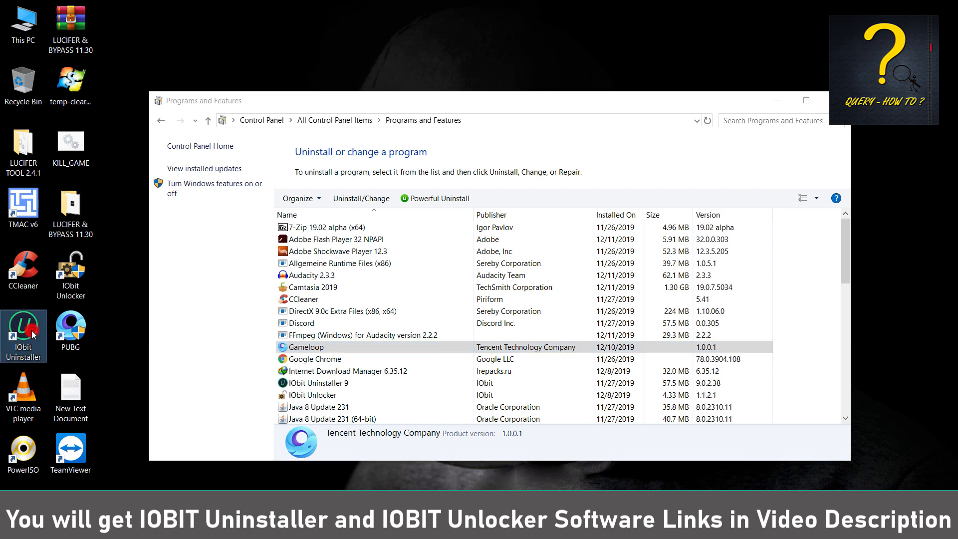
Launch IObit Uninstaller, tick Gameloop, and request its uninstall
{"action": "double_click", "coordinate": [24, 335]}
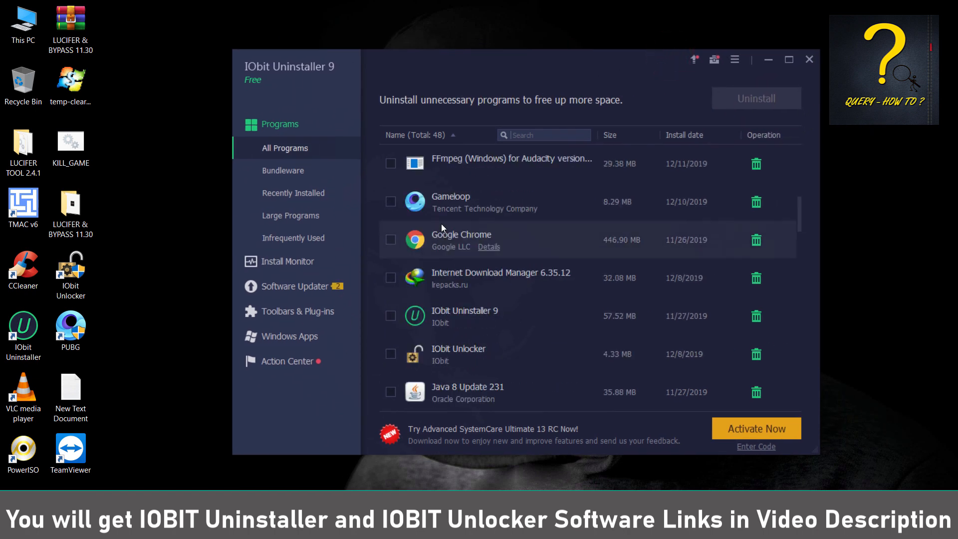
{"action": "left_click", "coordinate": [390, 202]}
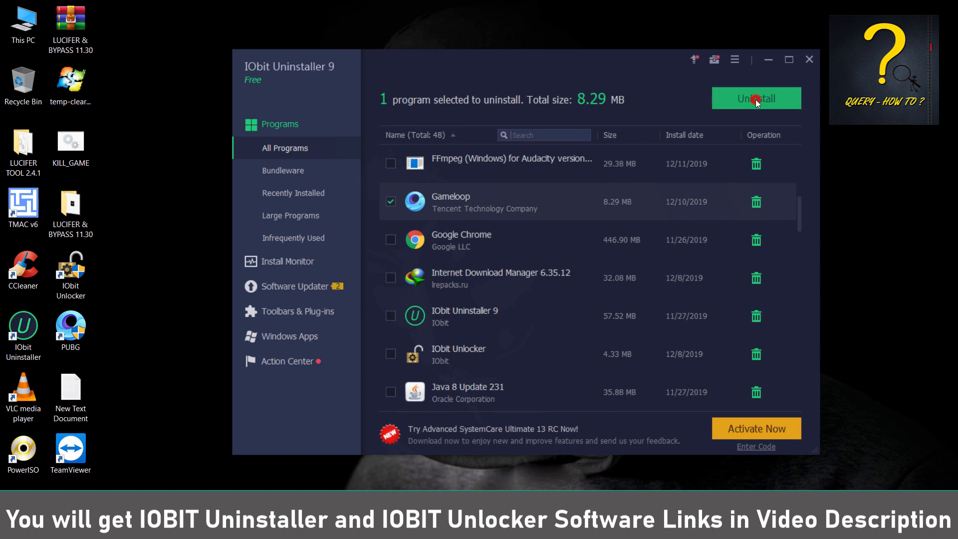
{"action": "left_click", "coordinate": [755, 99]}
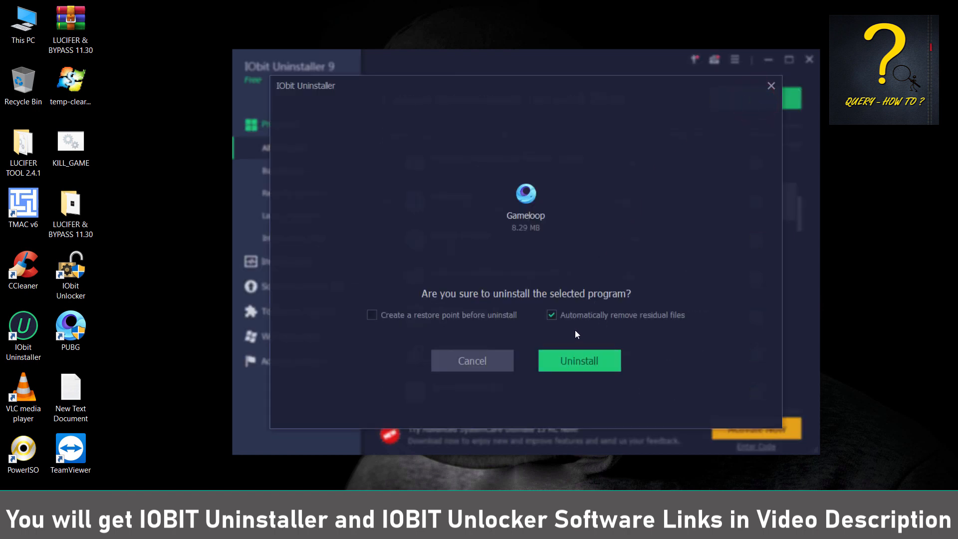
{"action": "mouse_move", "coordinate": [380, 143]}
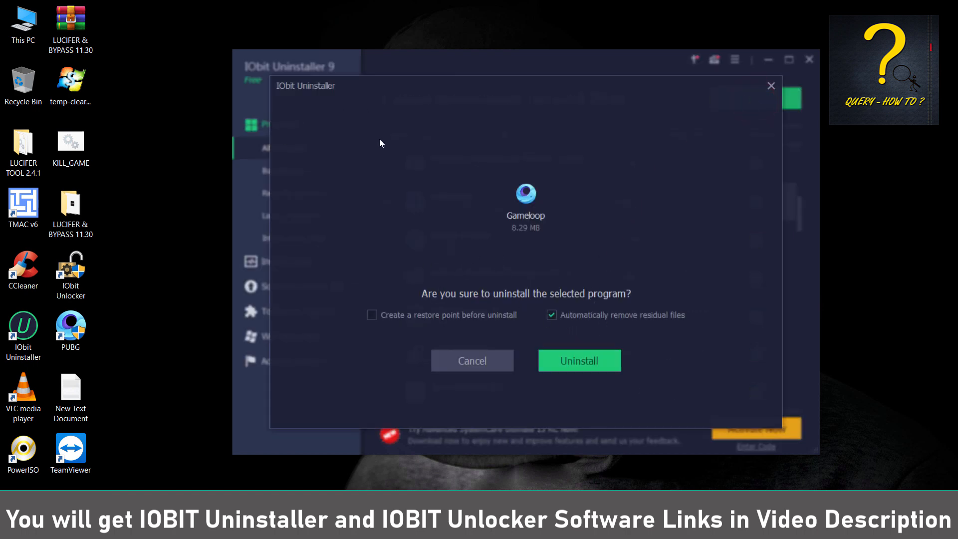
{"action": "mouse_move", "coordinate": [658, 327]}
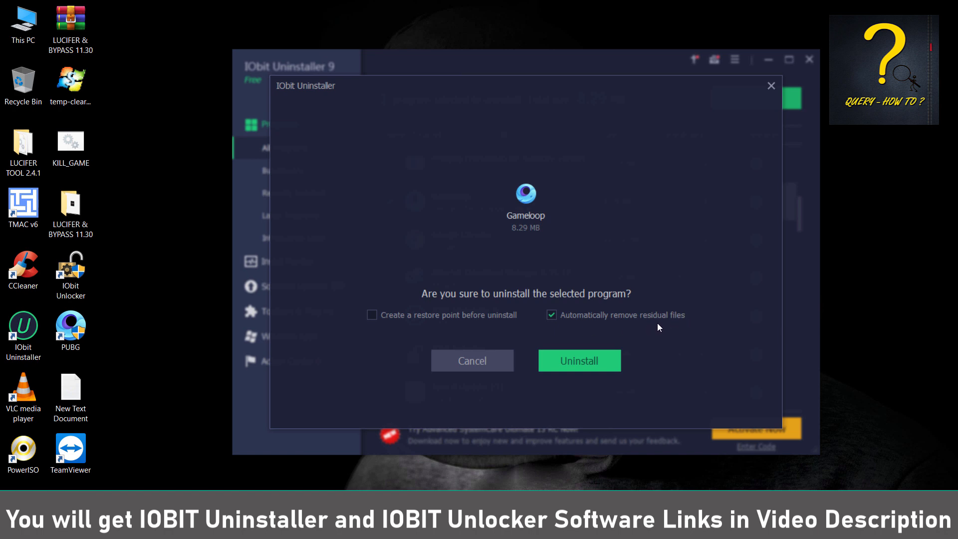
{"action": "mouse_move", "coordinate": [684, 329]}
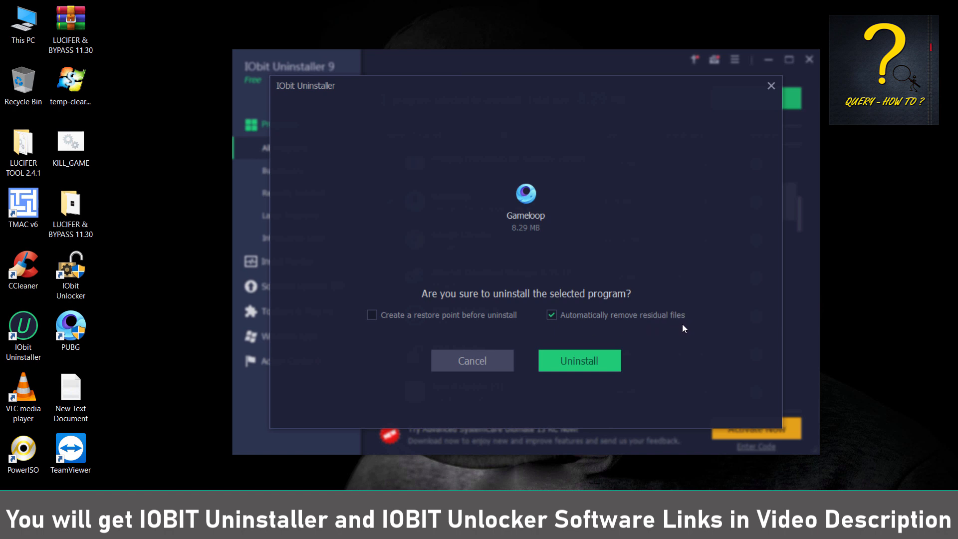
{"action": "mouse_move", "coordinate": [578, 360]}
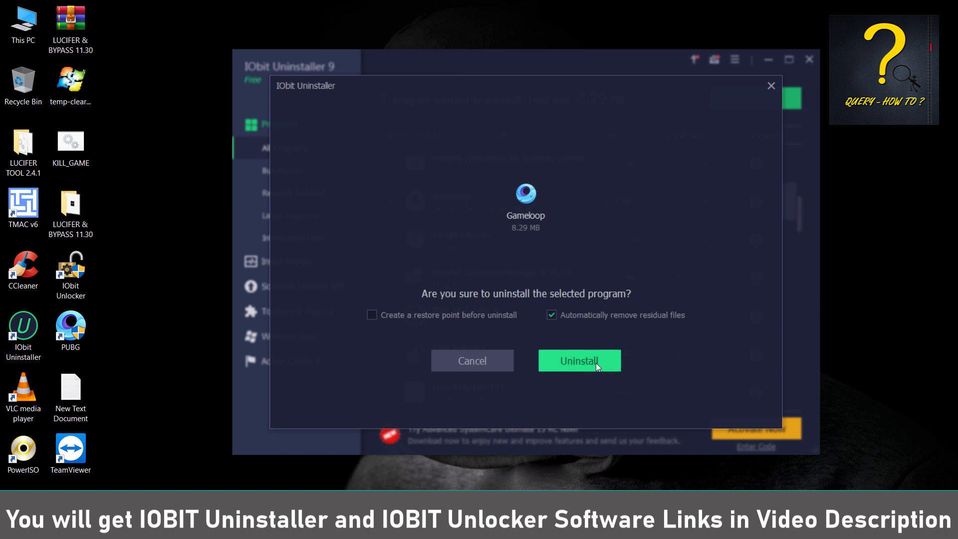
Confirm Gameloop's removal, dismiss the 8.3 MB success summary, and close IObit Uninstaller
{"action": "left_click", "coordinate": [578, 360]}
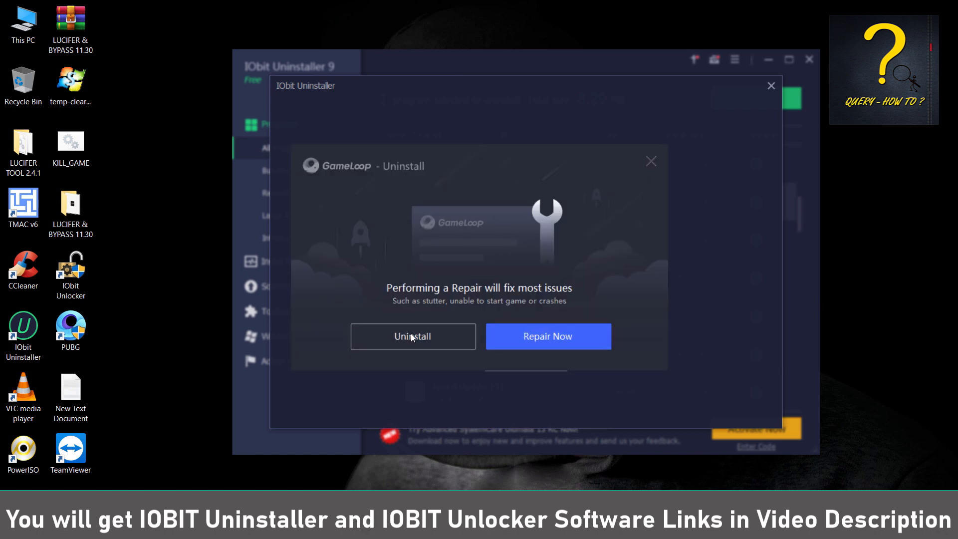
{"action": "left_click", "coordinate": [413, 336]}
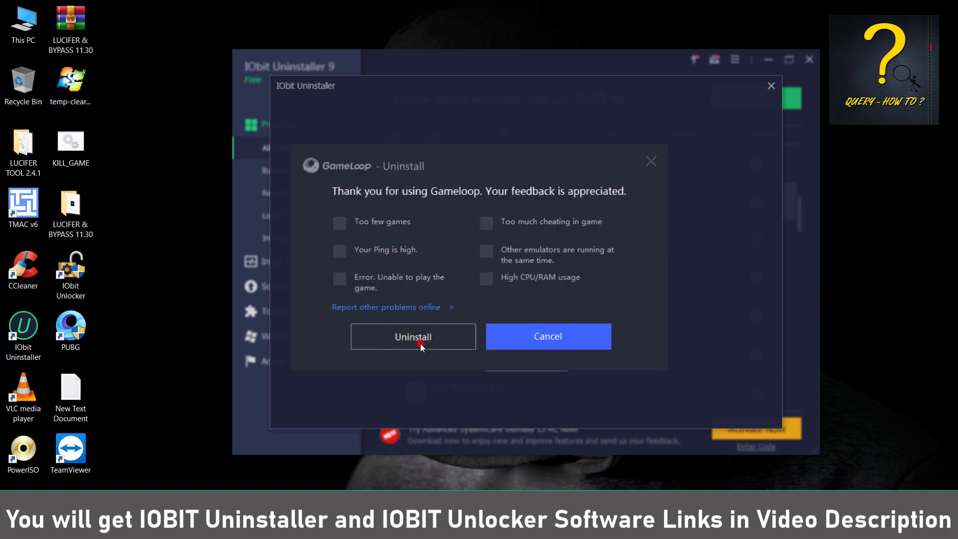
{"action": "left_click", "coordinate": [413, 336]}
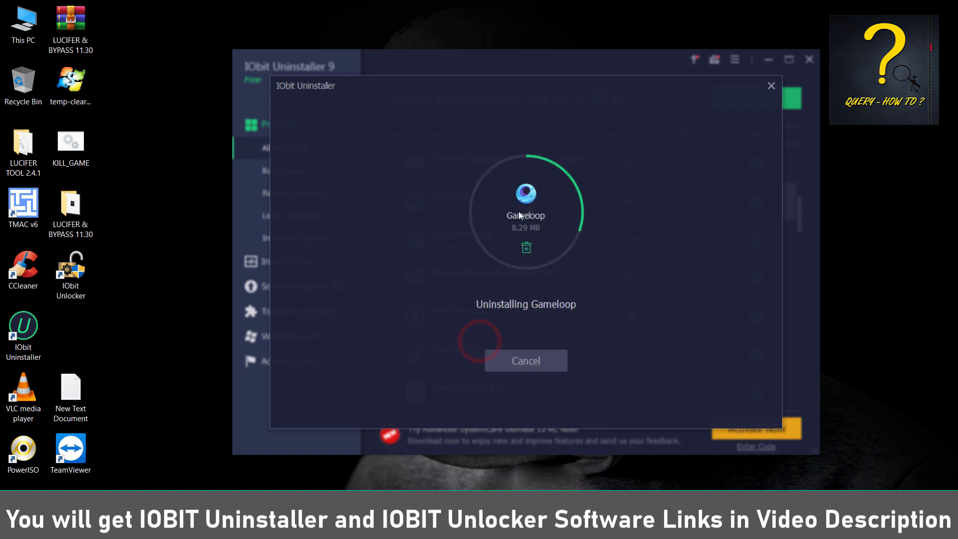
{"action": "mouse_move", "coordinate": [613, 235]}
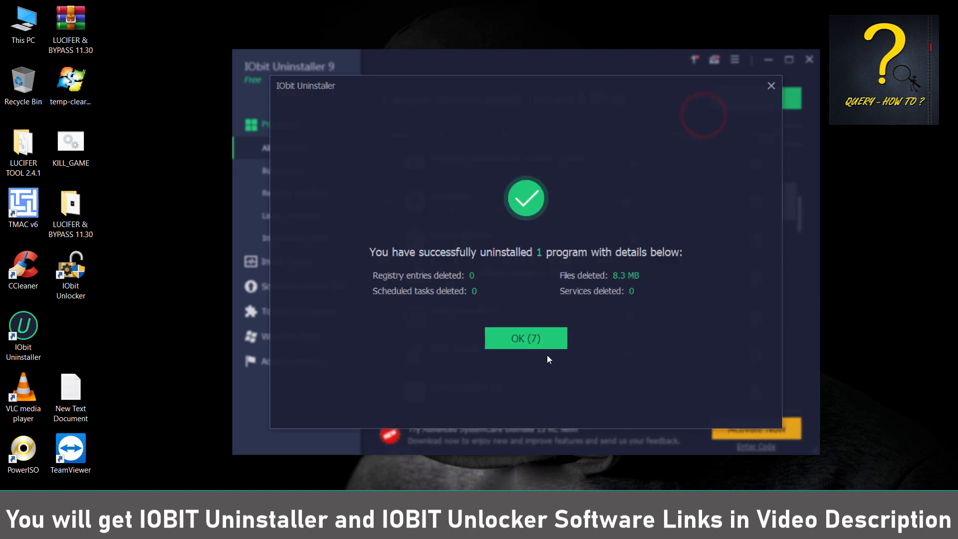
{"action": "left_click", "coordinate": [524, 338]}
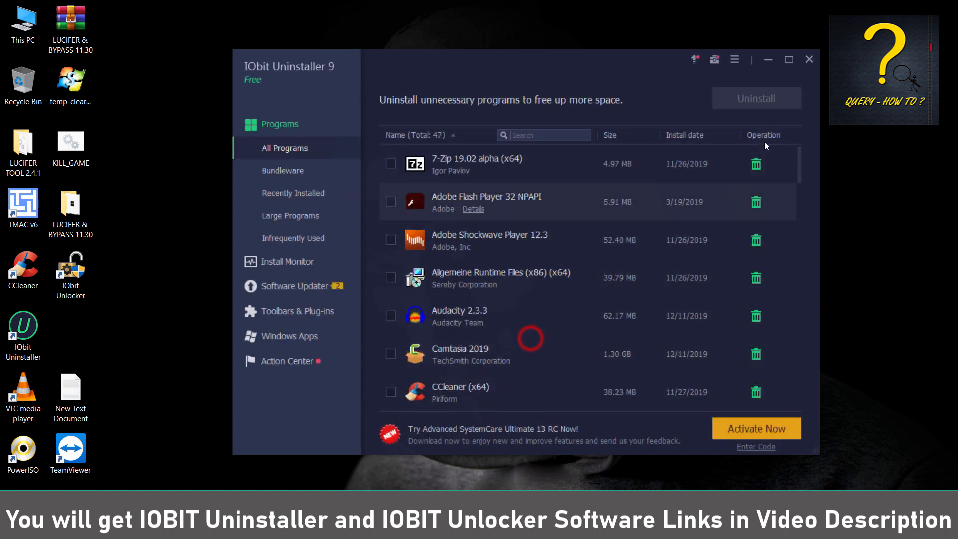
{"action": "left_click", "coordinate": [809, 58]}
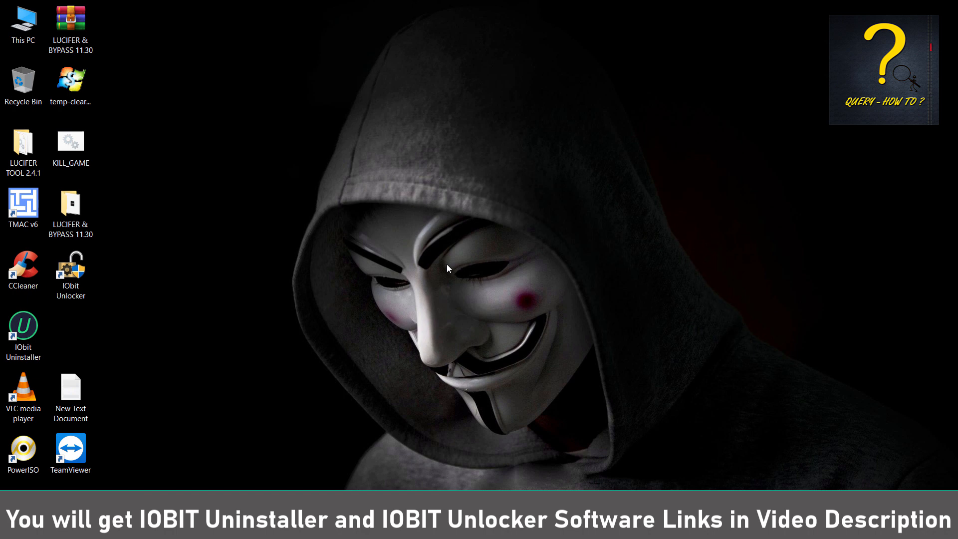
Open Working Drive (D:) and inspect the Temp\TxGameDownload leftover folder
{"action": "left_click", "coordinate": [23, 84]}
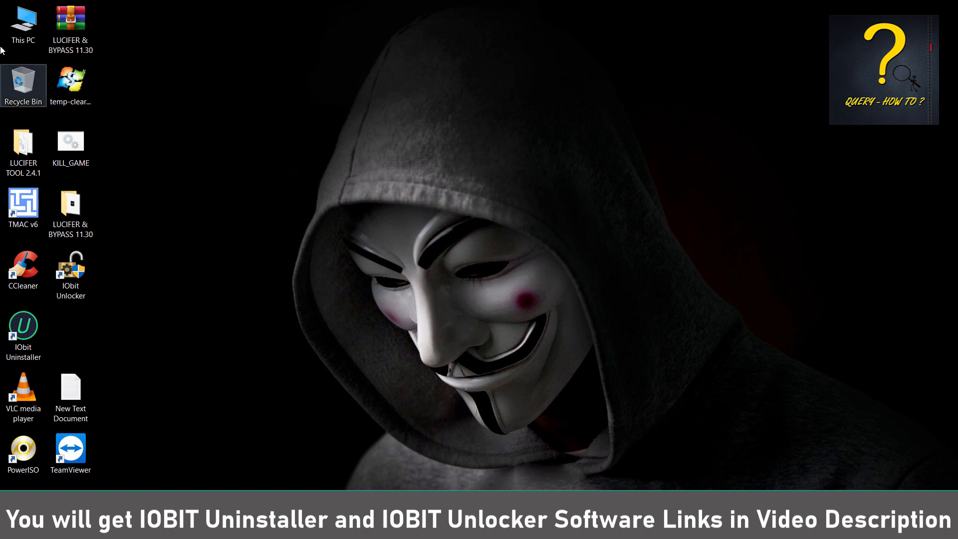
{"action": "double_click", "coordinate": [23, 23]}
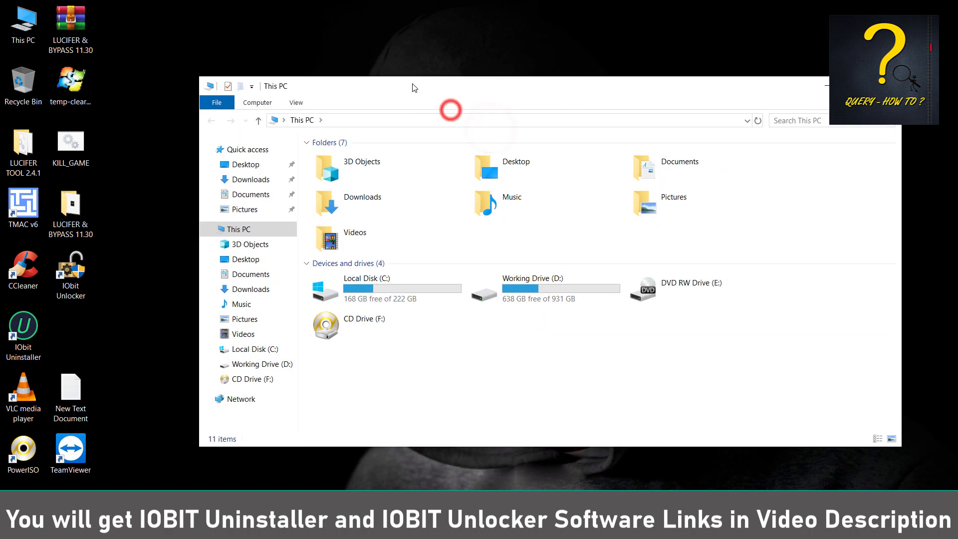
{"action": "mouse_move", "coordinate": [511, 257]}
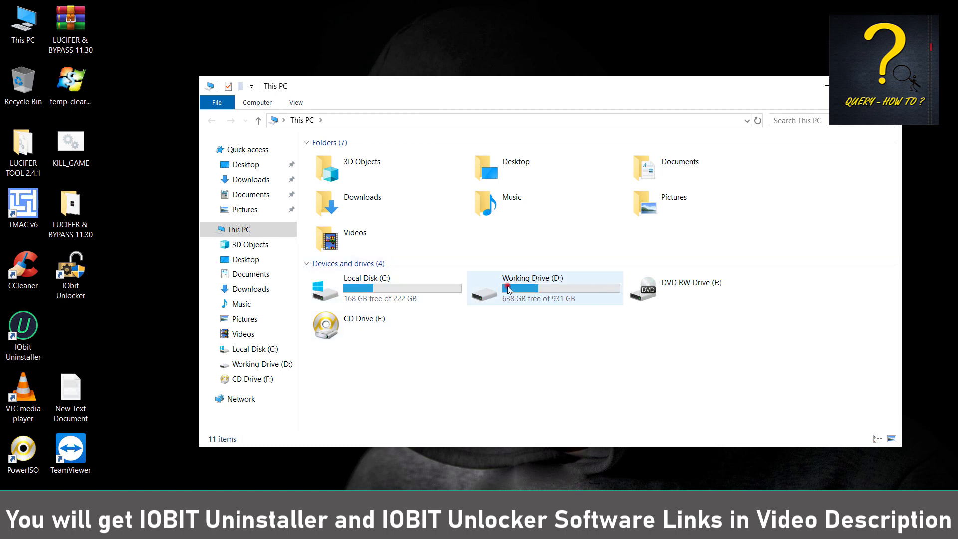
{"action": "double_click", "coordinate": [543, 287]}
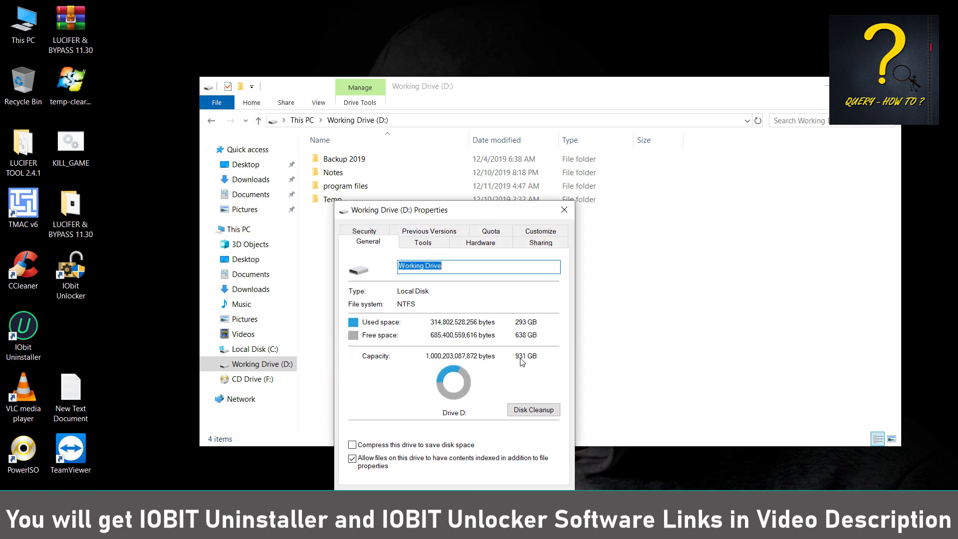
{"action": "mouse_move", "coordinate": [535, 361]}
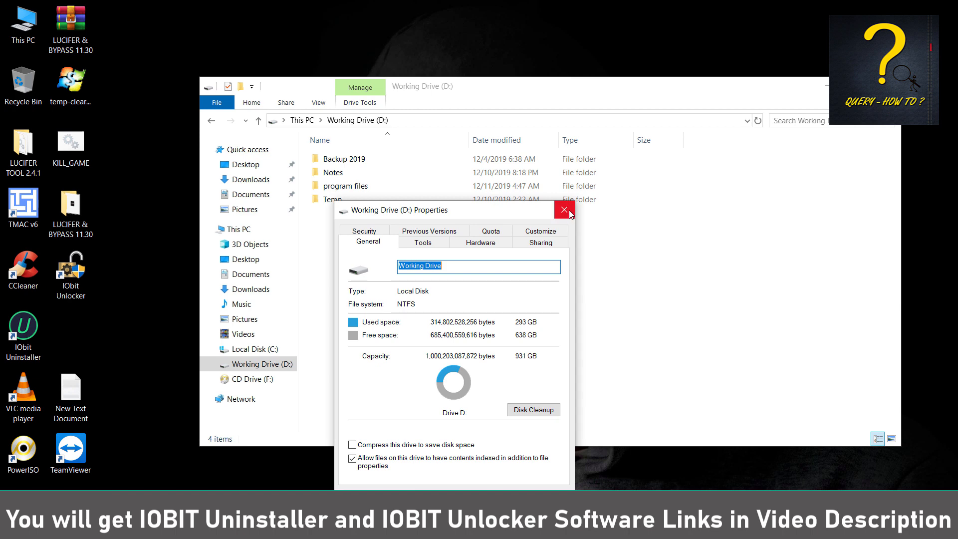
{"action": "mouse_move", "coordinate": [562, 209]}
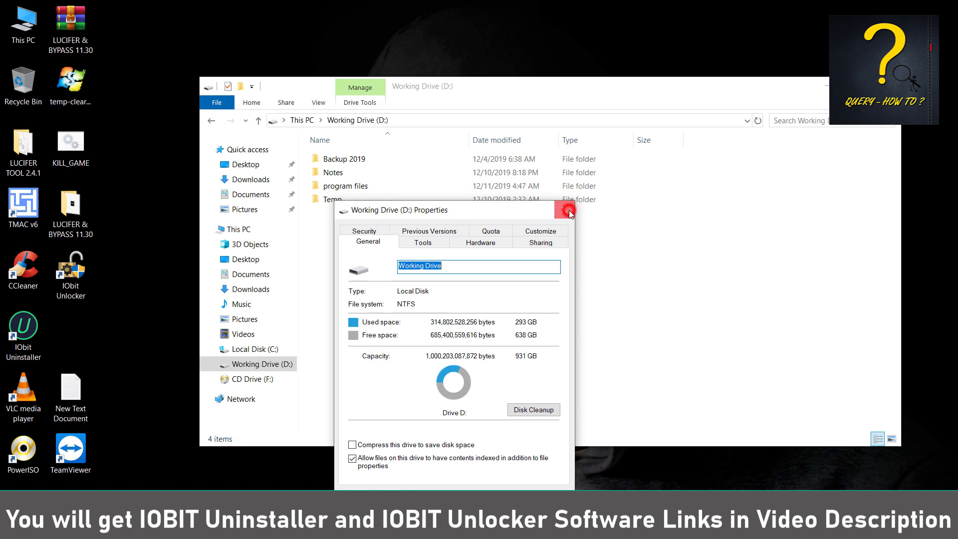
{"action": "left_click", "coordinate": [568, 213]}
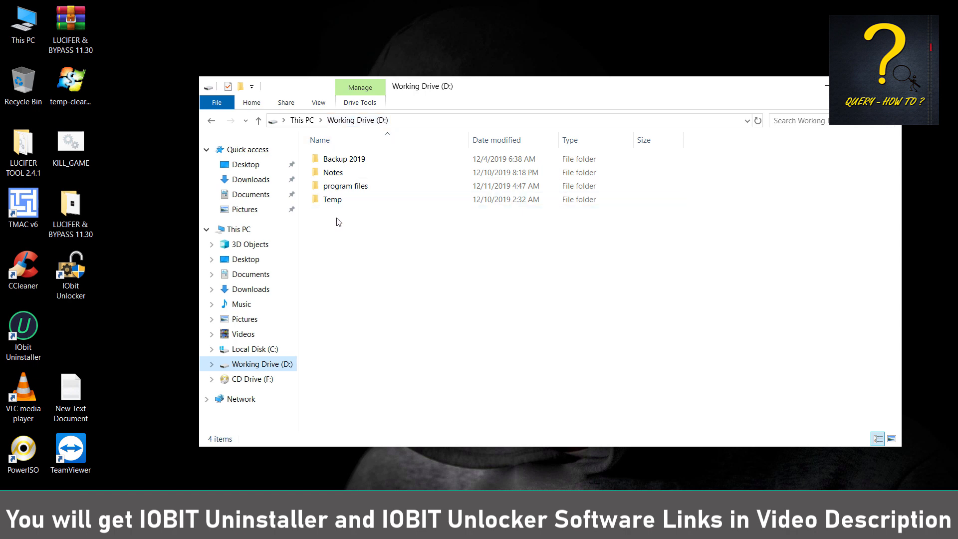
{"action": "double_click", "coordinate": [332, 199]}
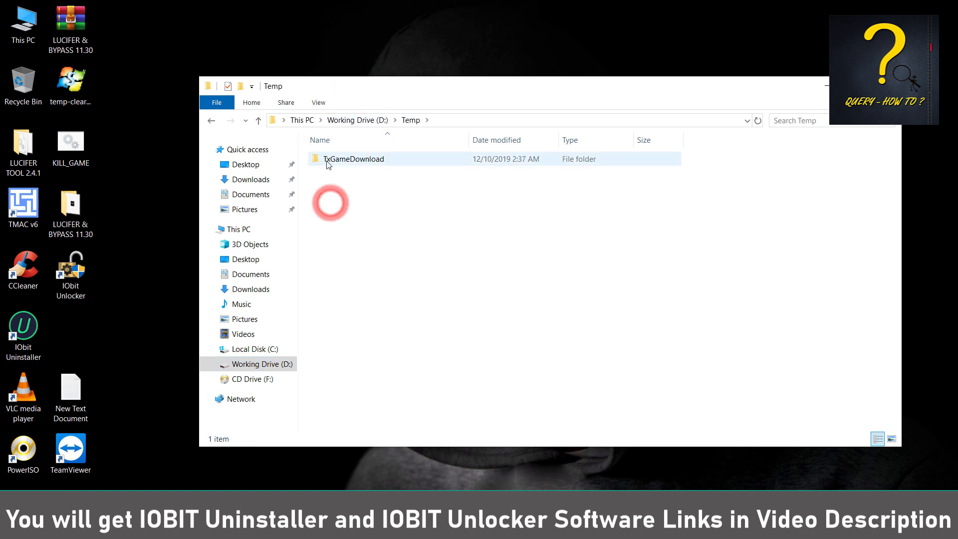
{"action": "double_click", "coordinate": [352, 159]}
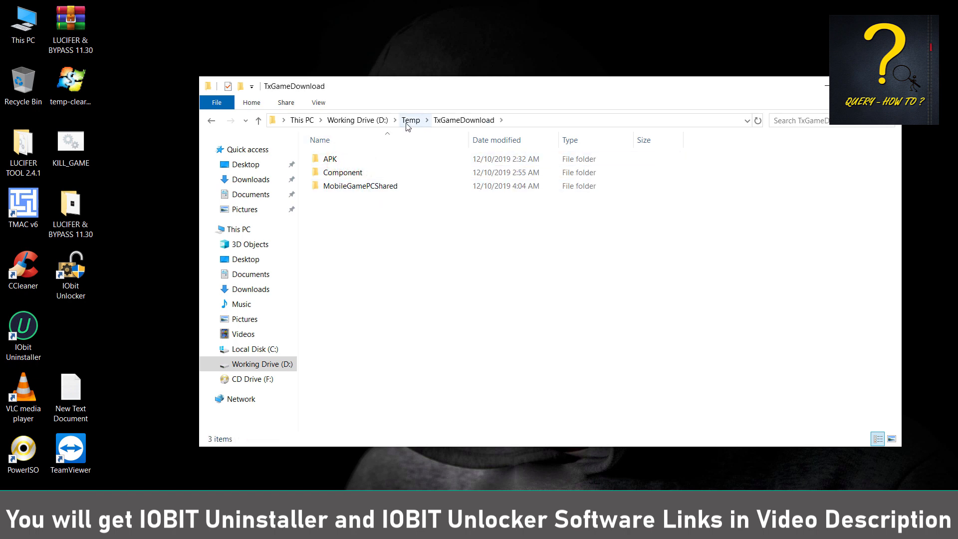
{"action": "left_click", "coordinate": [357, 120]}
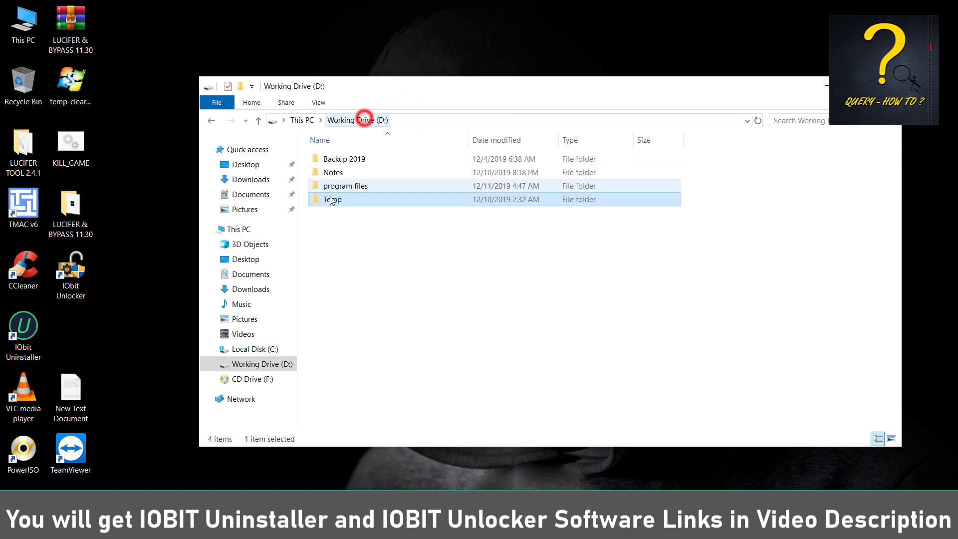
{"action": "mouse_move", "coordinate": [334, 201]}
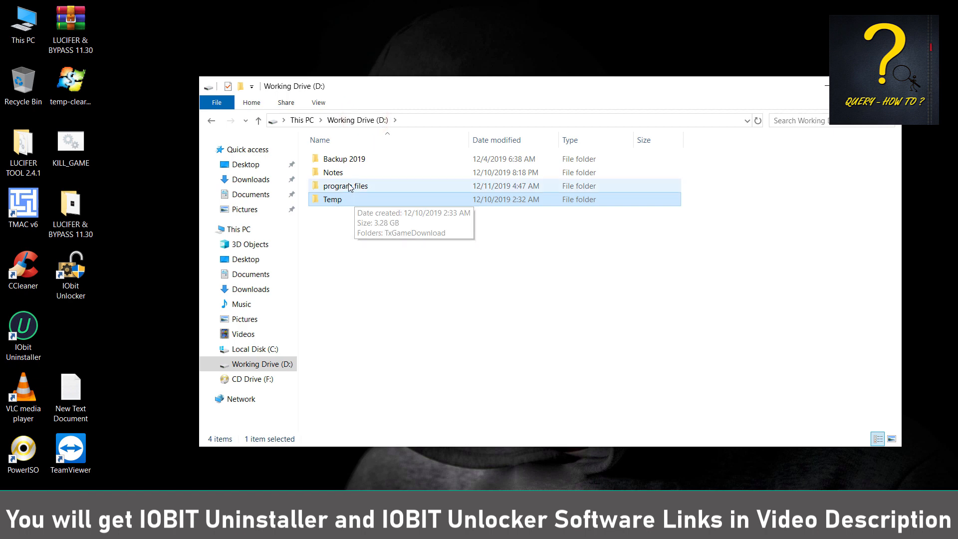
Permanently delete the program files and Temp folders from Working Drive (D:)
{"action": "double_click", "coordinate": [345, 185]}
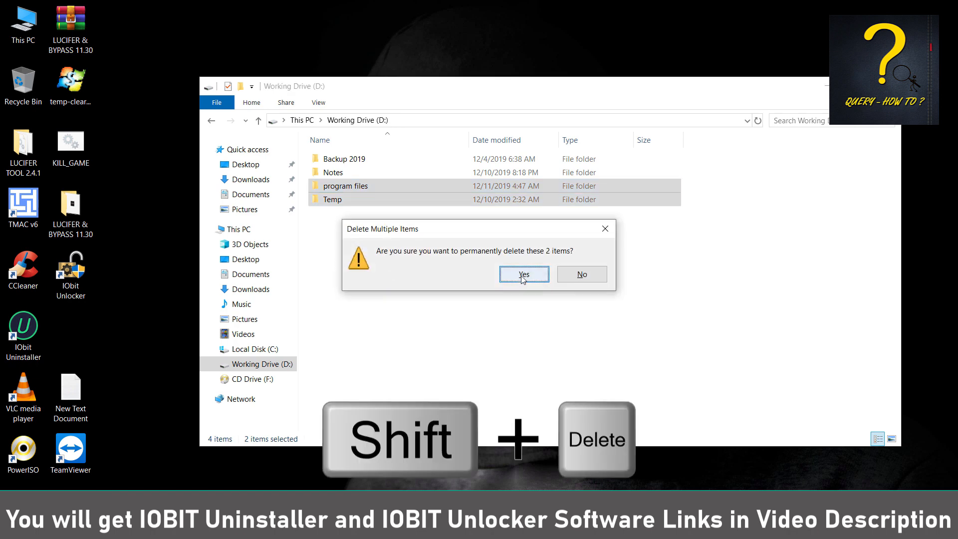
{"action": "left_click", "coordinate": [523, 273]}
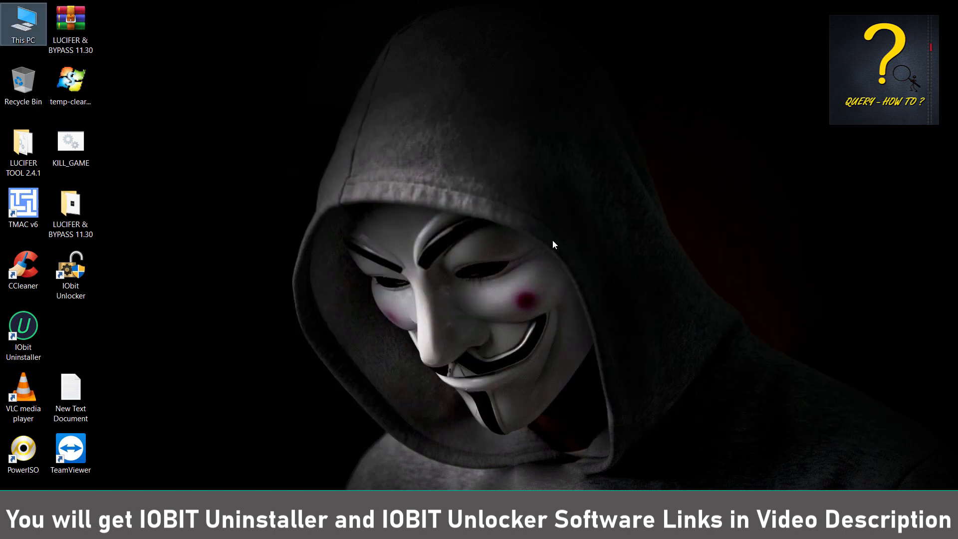
{"action": "mouse_move", "coordinate": [145, 486]}
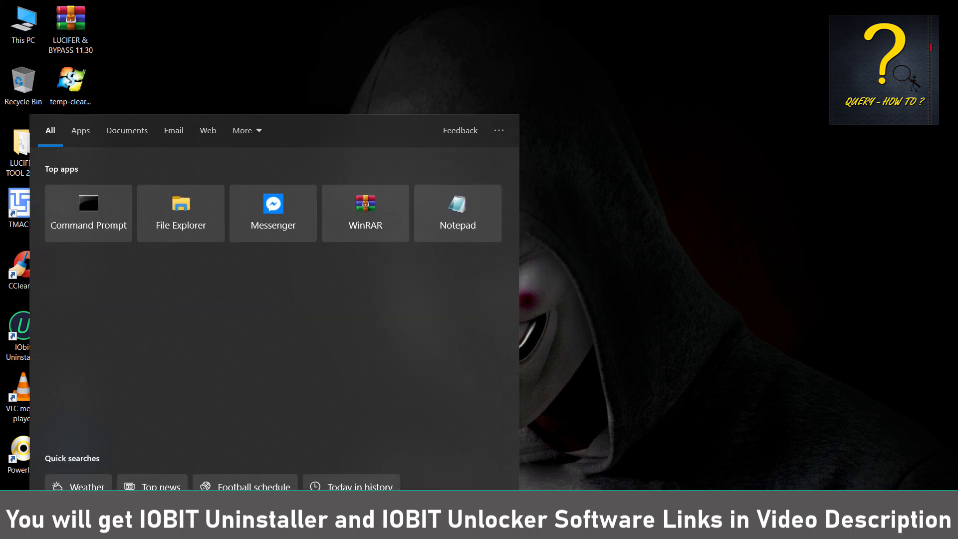
Use Run with %appdata% to open the Roaming AppData folder
{"action": "type", "text": "run"}
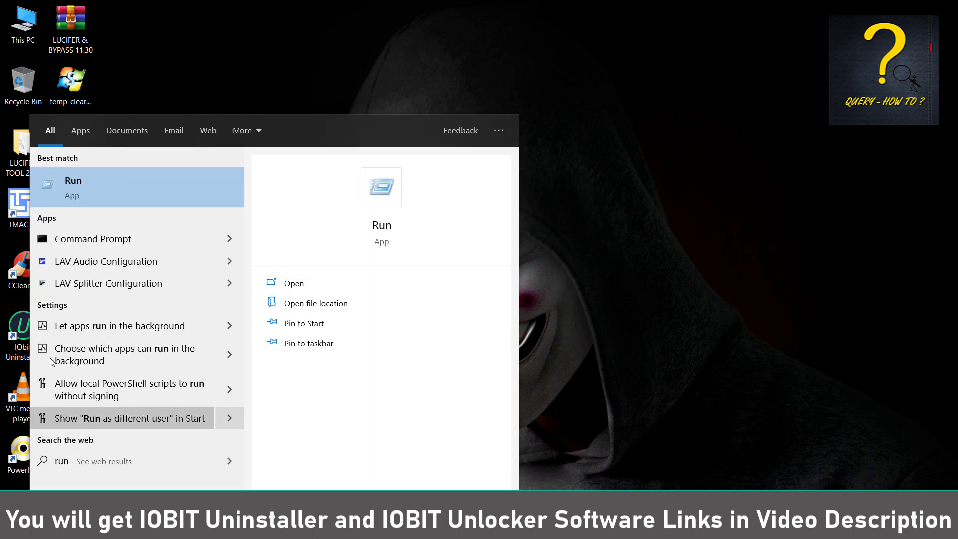
{"action": "left_click", "coordinate": [293, 283]}
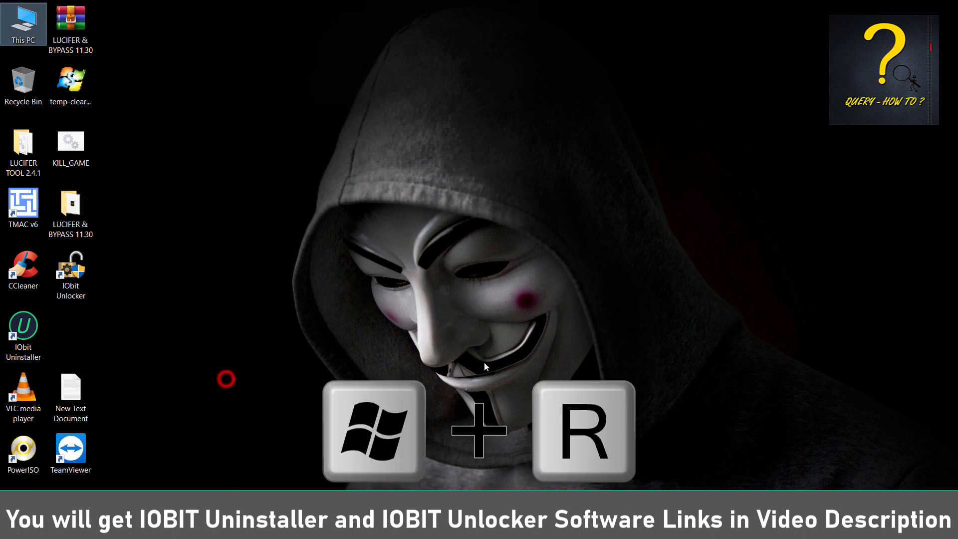
{"action": "key", "text": "Win+r"}
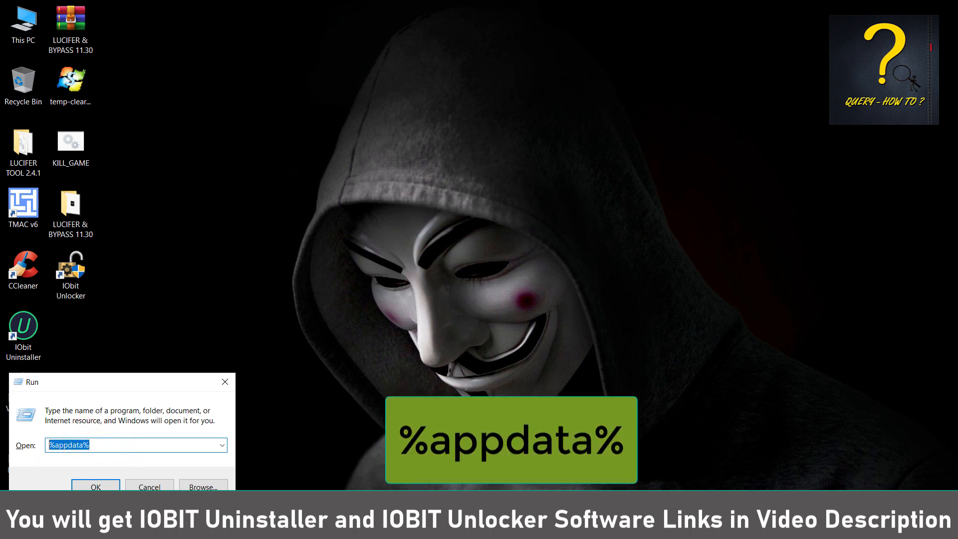
{"action": "left_click", "coordinate": [95, 486]}
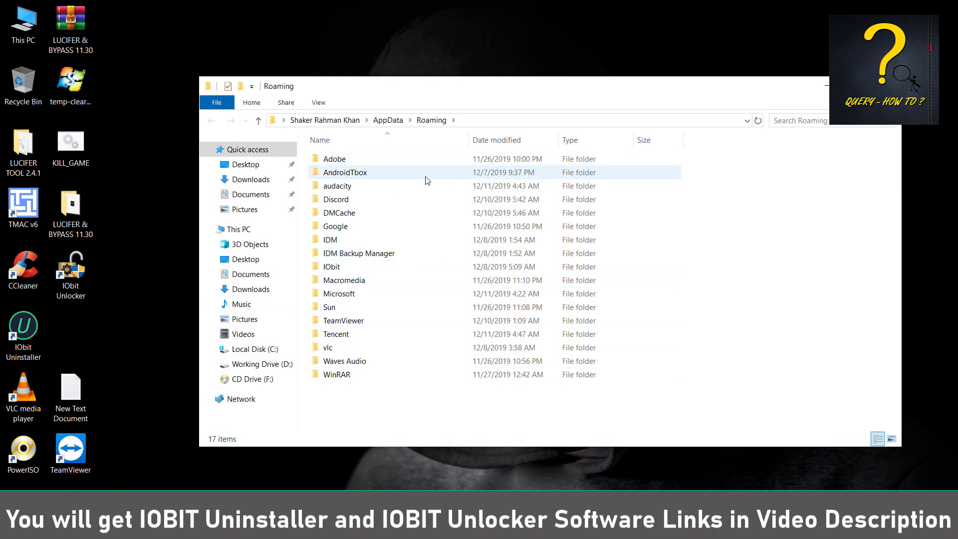
Permanently delete the Tencent folder from Roaming AppData
{"action": "left_click", "coordinate": [337, 334]}
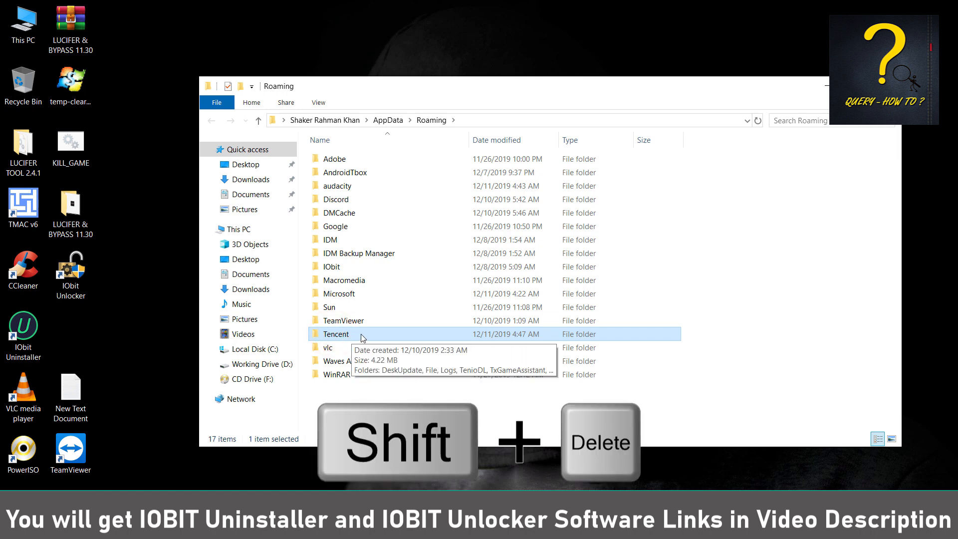
{"action": "key", "text": "shift+delete"}
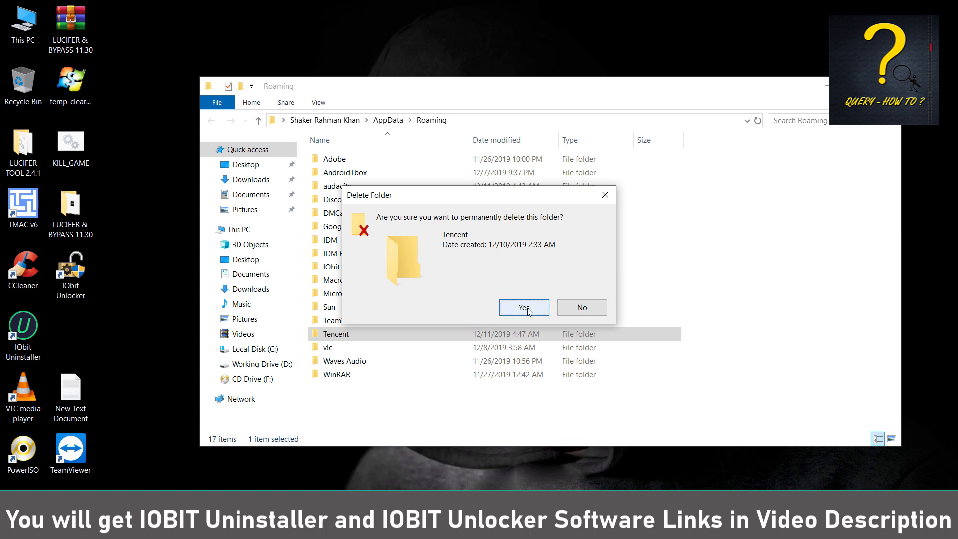
{"action": "left_click", "coordinate": [523, 307]}
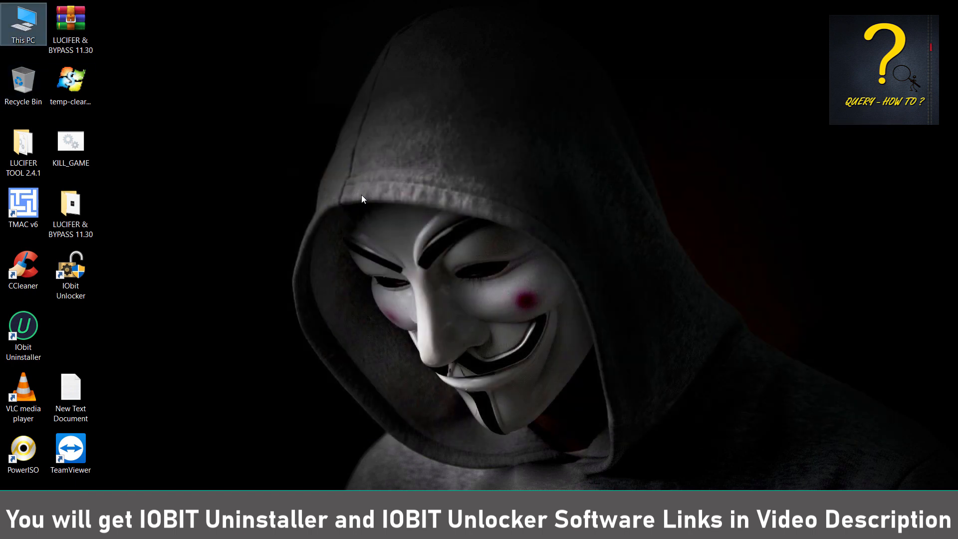
{"action": "mouse_move", "coordinate": [352, 300]}
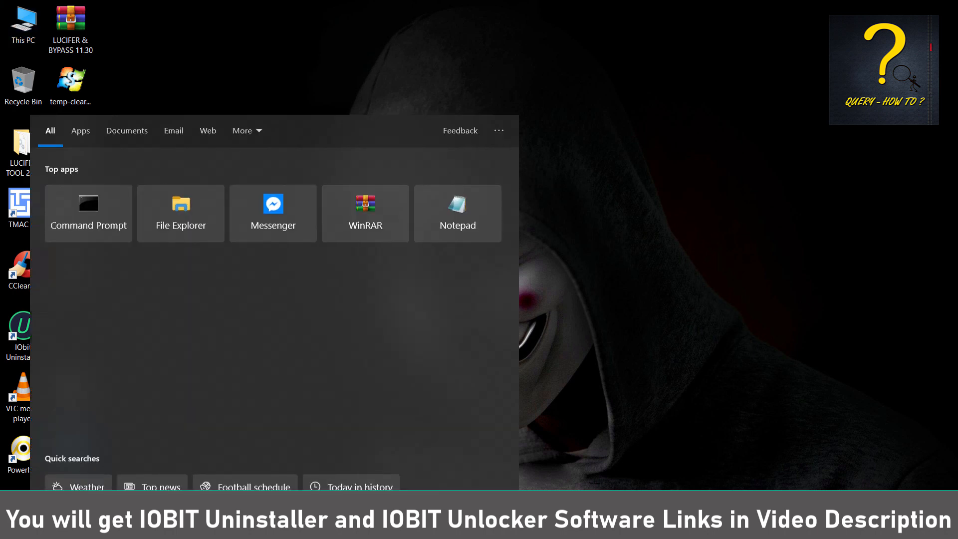
Launch Registry Editor as administrator and expand HKEY_CURRENT_USER\Software
{"action": "type", "text": "regedit"}
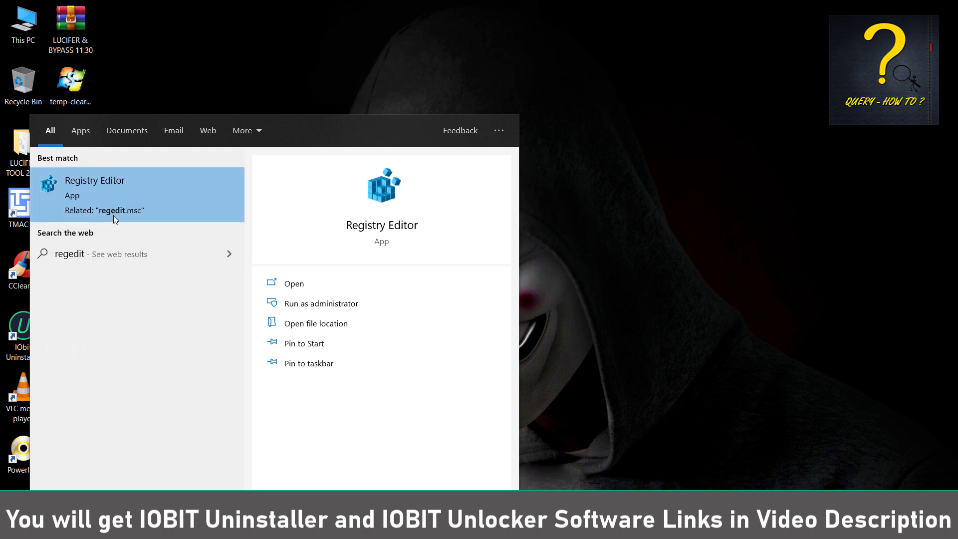
{"action": "mouse_move", "coordinate": [320, 303]}
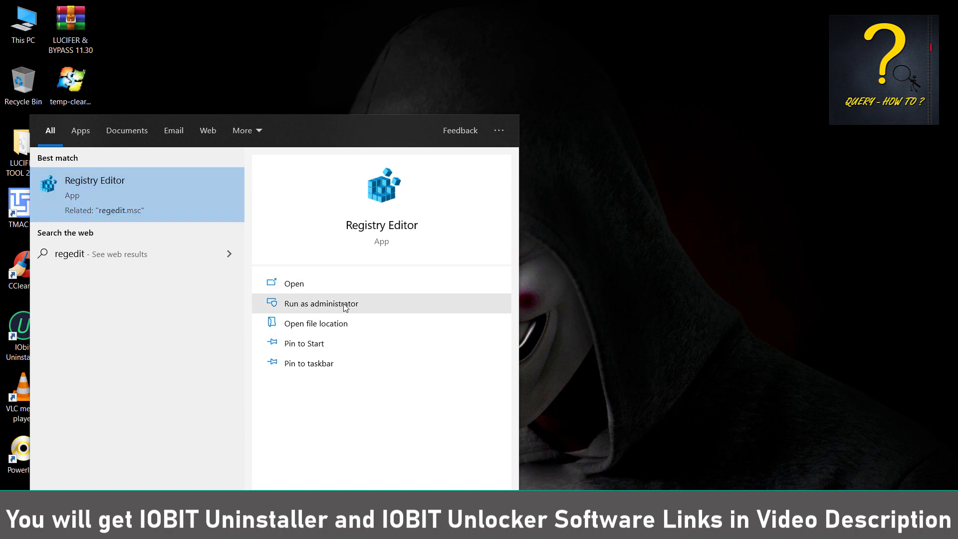
{"action": "left_click", "coordinate": [320, 303]}
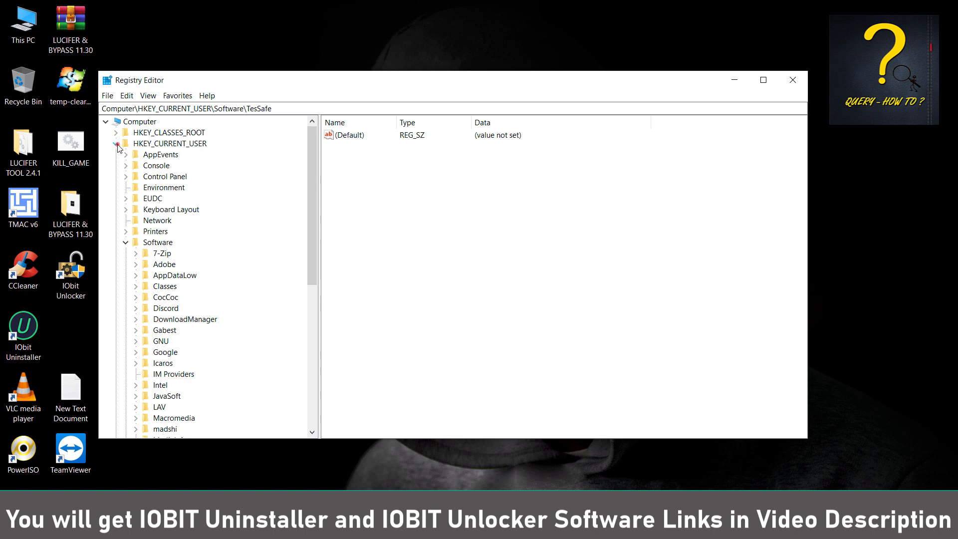
{"action": "left_click", "coordinate": [117, 144]}
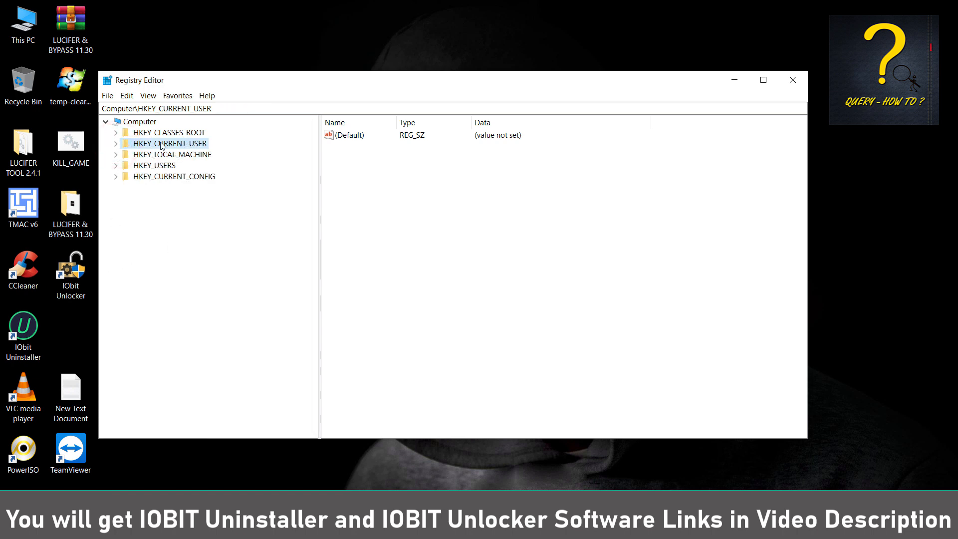
{"action": "mouse_move", "coordinate": [129, 156]}
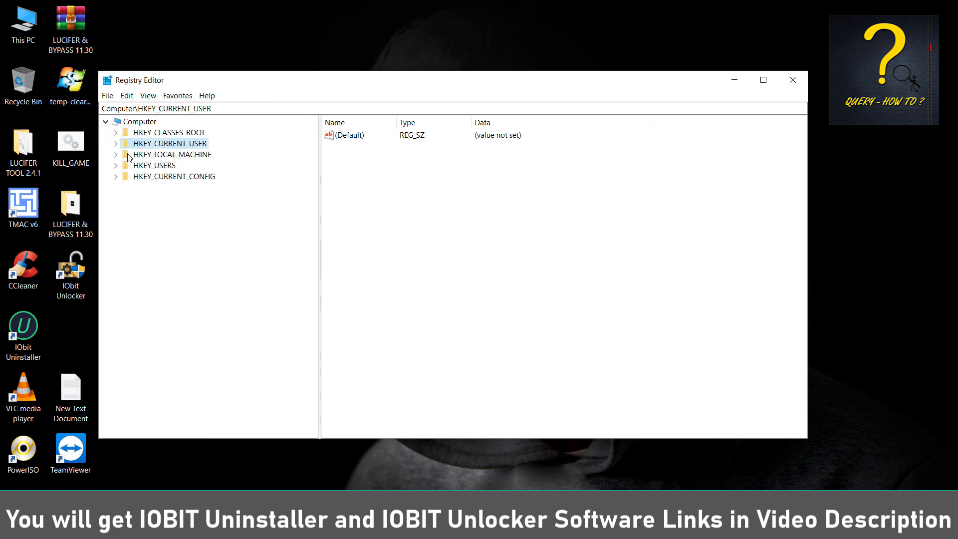
{"action": "left_click", "coordinate": [115, 143]}
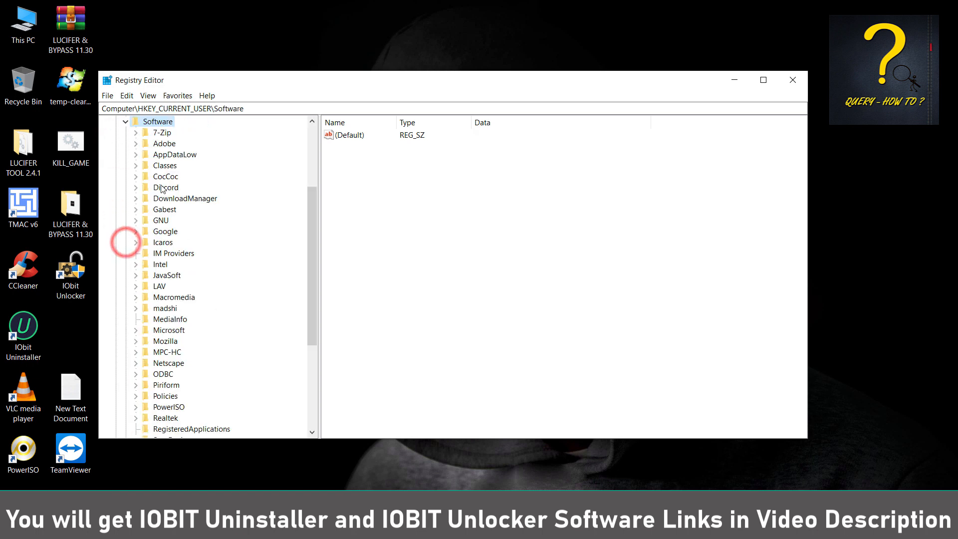
{"action": "scroll", "scroll_direction": "down", "scroll_amount": 3}
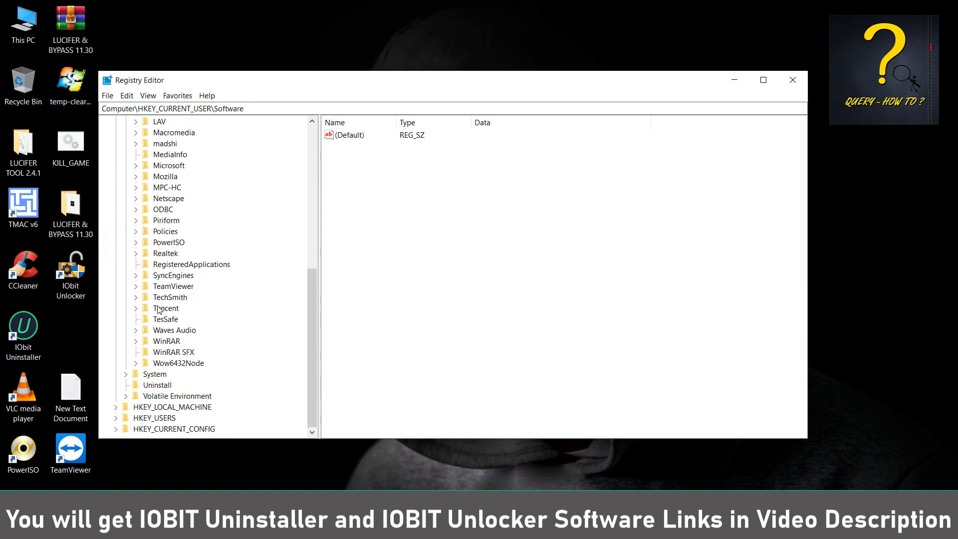
Delete the Tencent key with all its subkeys and close Registry Editor
{"action": "left_click", "coordinate": [167, 308]}
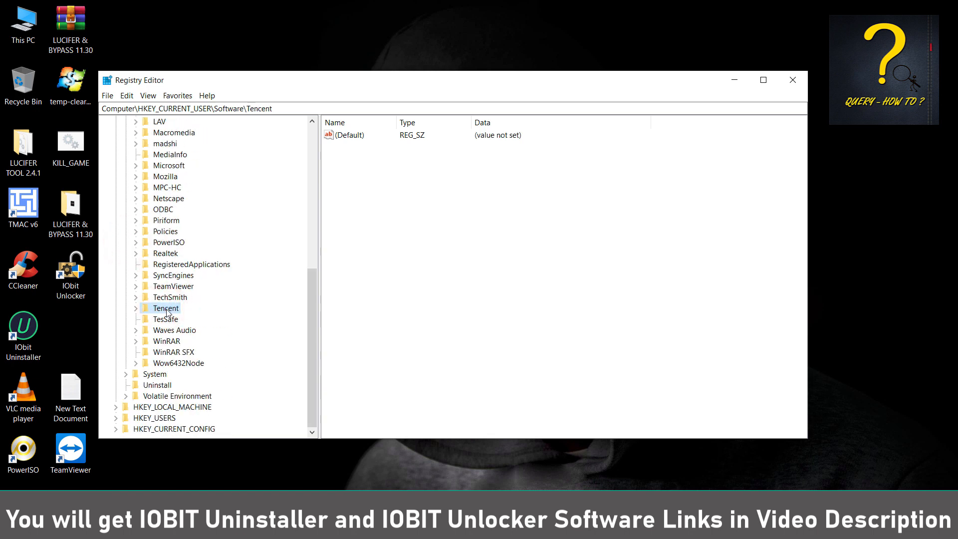
{"action": "right_click", "coordinate": [166, 308]}
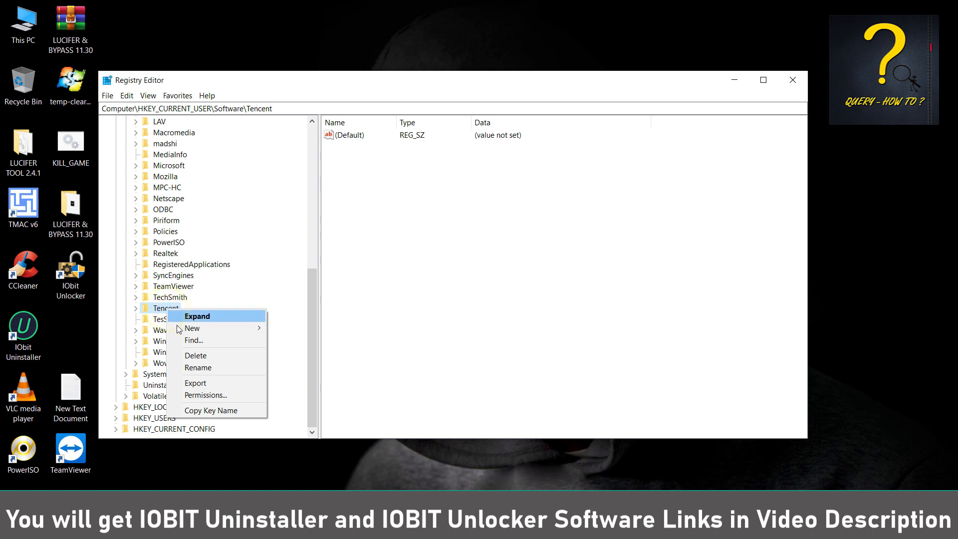
{"action": "mouse_move", "coordinate": [223, 359]}
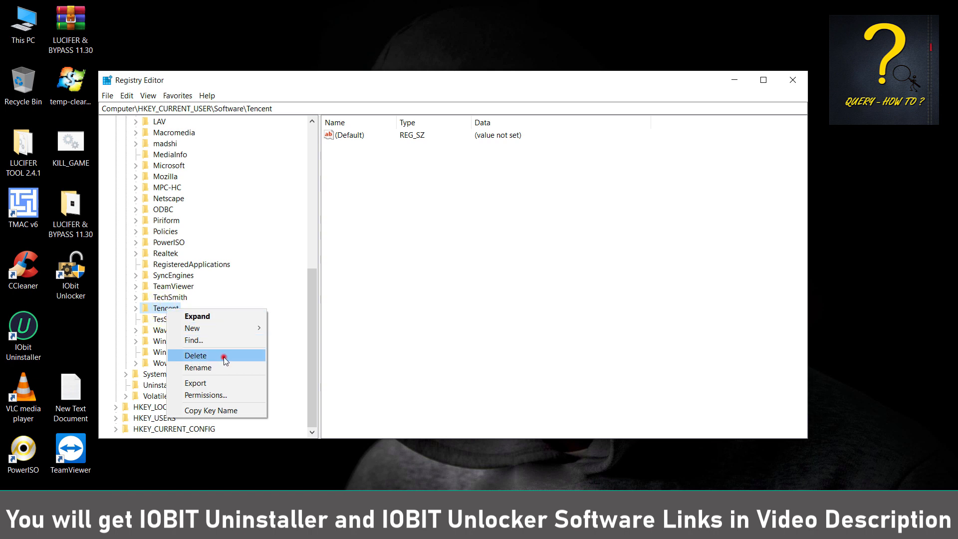
{"action": "left_click", "coordinate": [196, 355]}
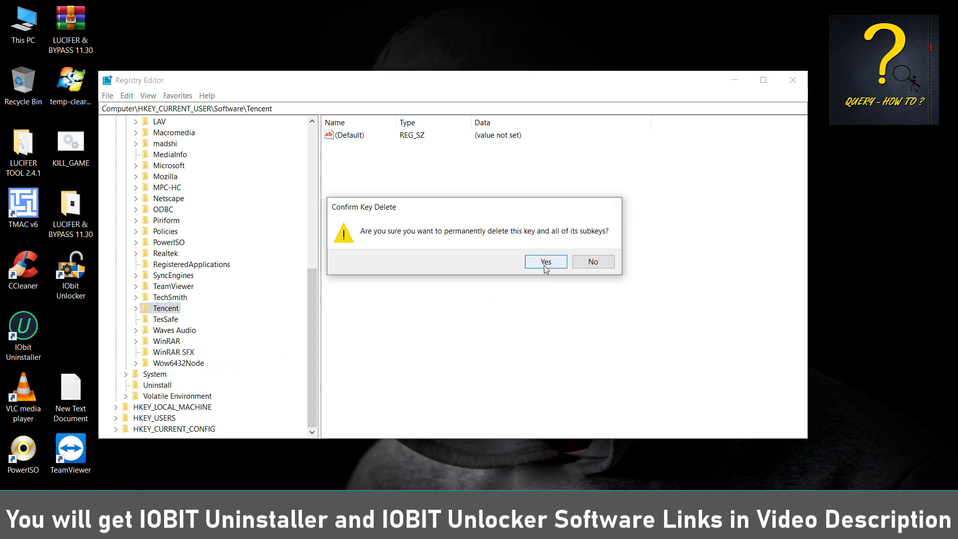
{"action": "left_click", "coordinate": [545, 261]}
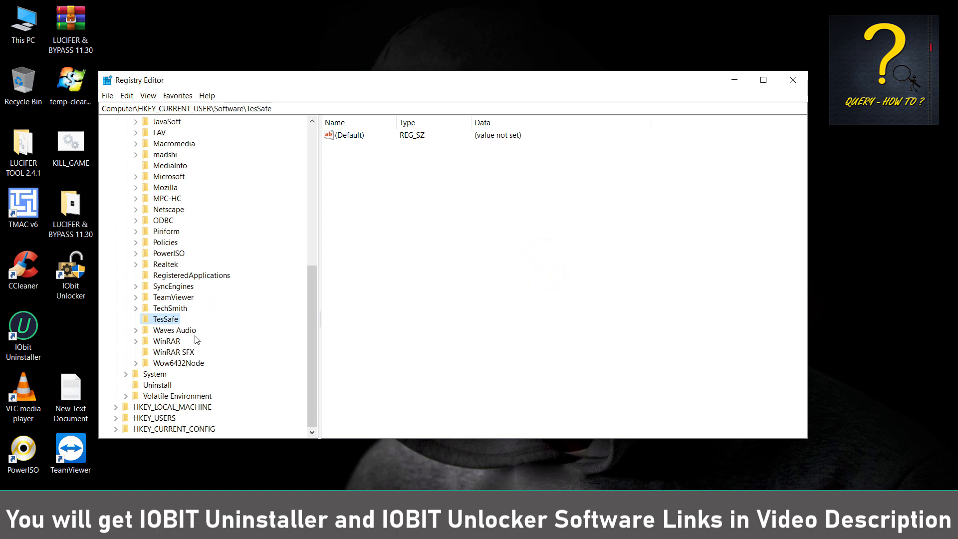
{"action": "left_click", "coordinate": [792, 80]}
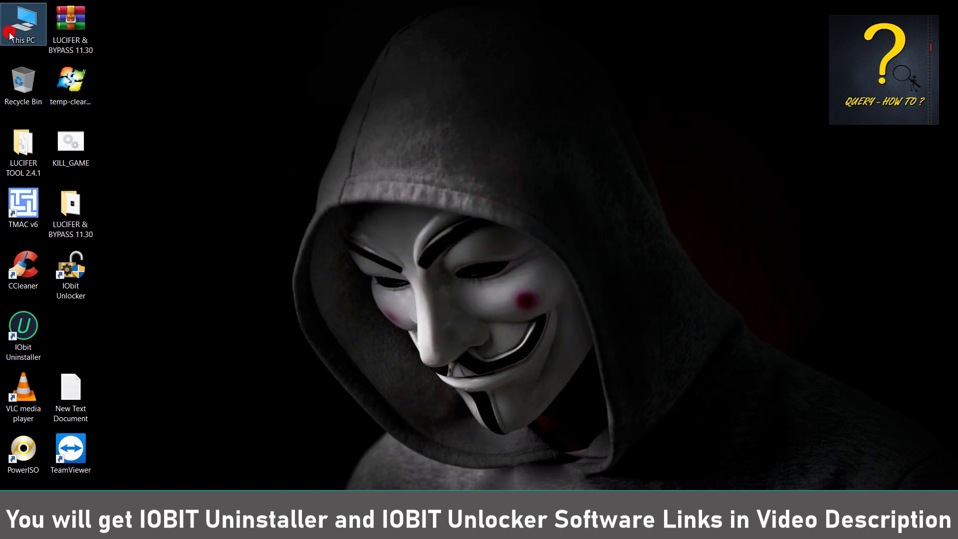
Permanently delete the aow_drv file from the root of Local Disk (C:), granting administrator permission
{"action": "double_click", "coordinate": [23, 23]}
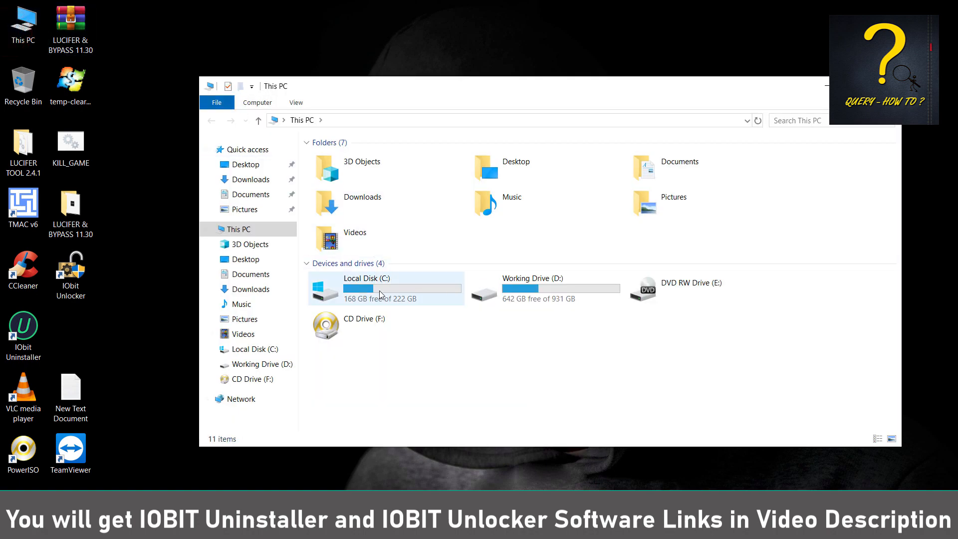
{"action": "double_click", "coordinate": [366, 279]}
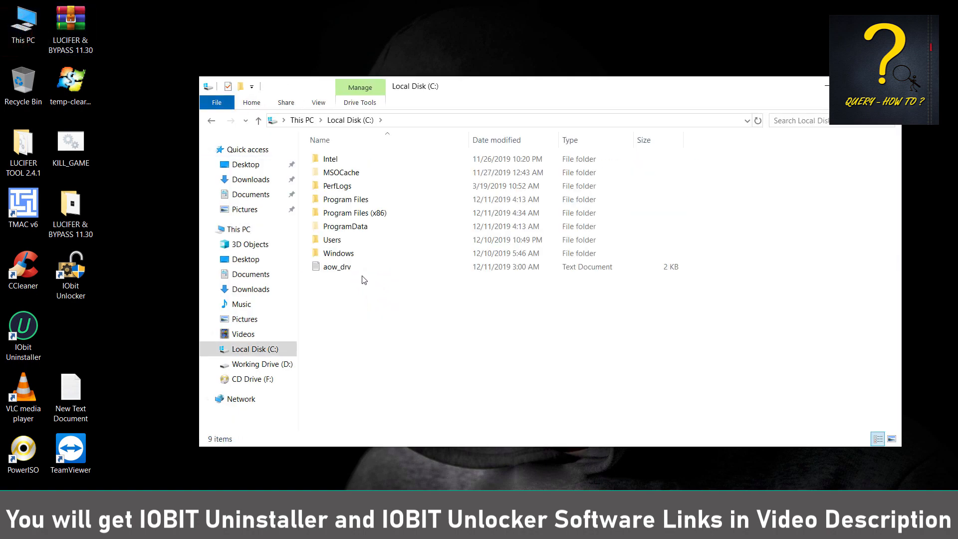
{"action": "mouse_move", "coordinate": [384, 274]}
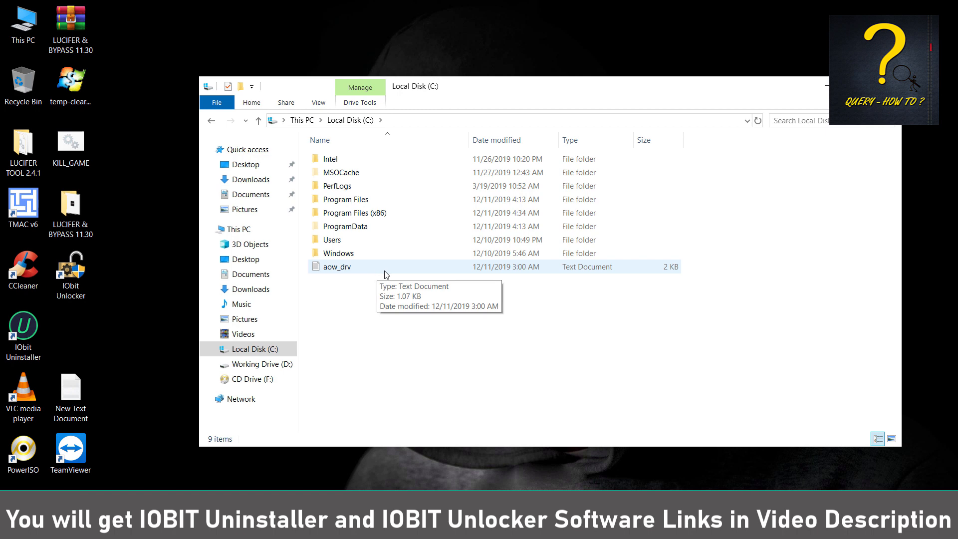
{"action": "mouse_move", "coordinate": [322, 304]}
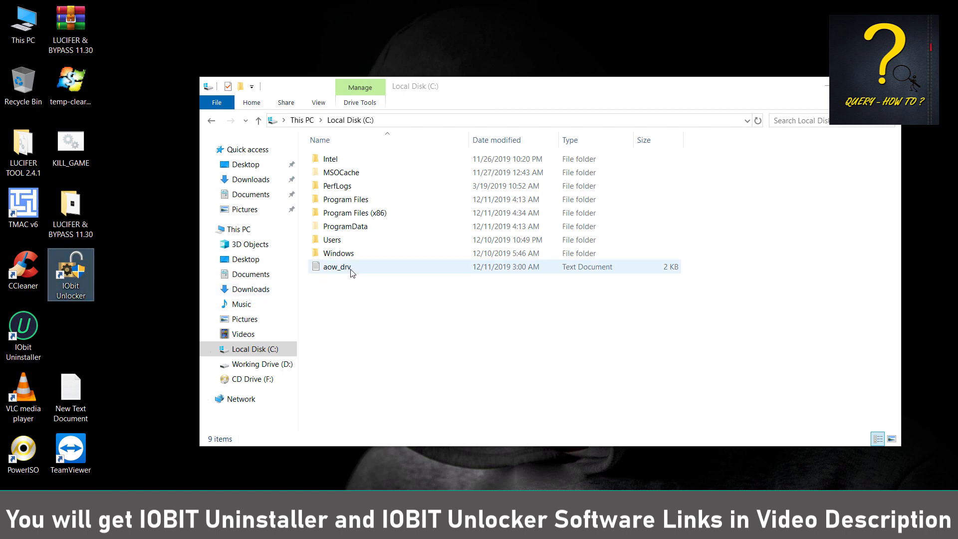
{"action": "left_click", "coordinate": [336, 266]}
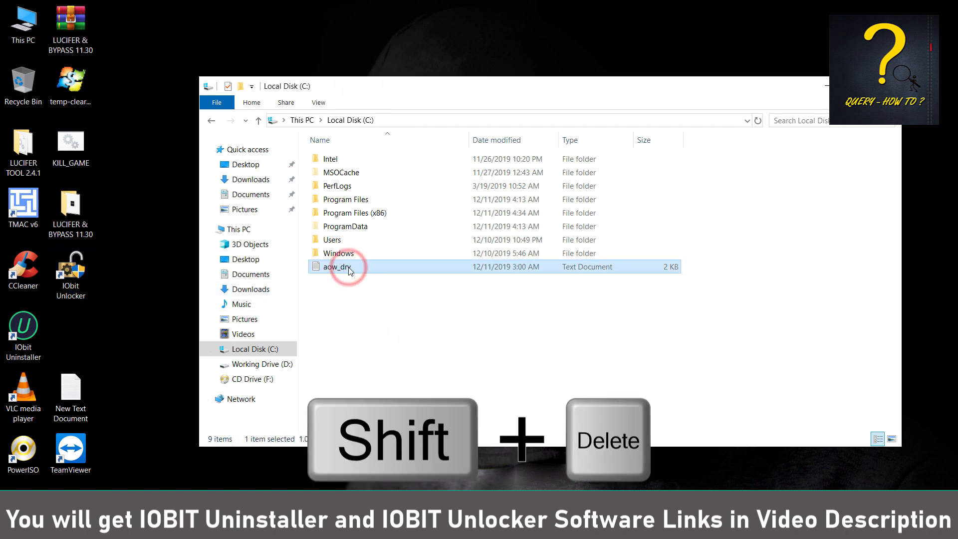
{"action": "key", "text": "shift+delete"}
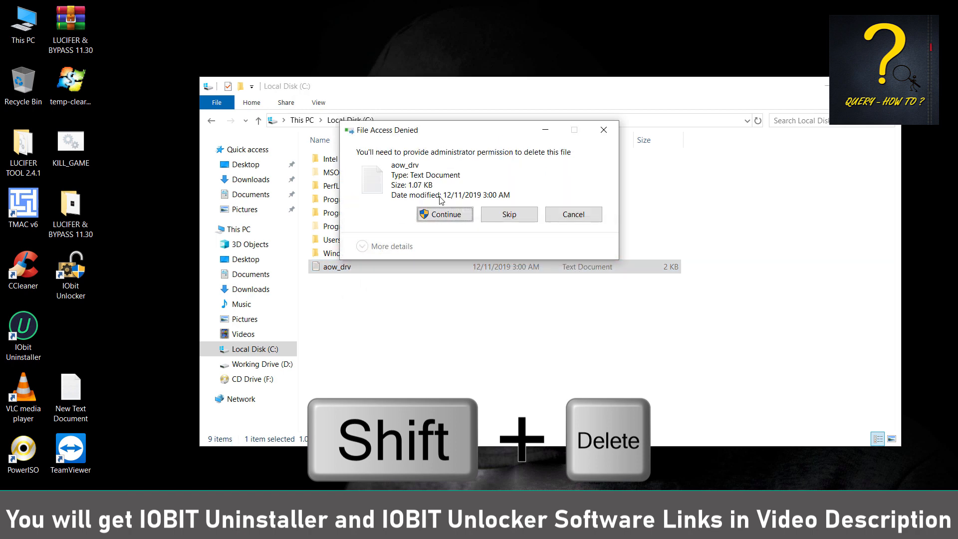
{"action": "left_click", "coordinate": [444, 213]}
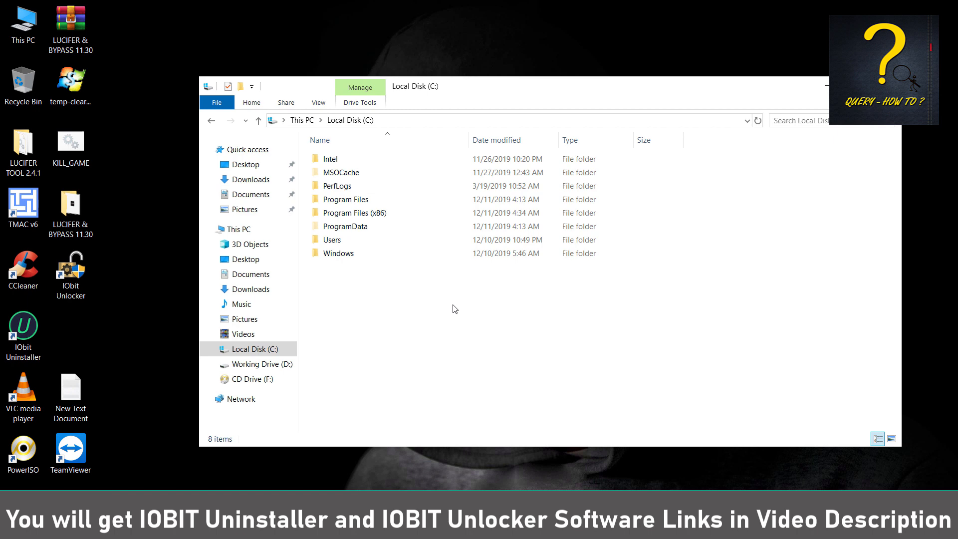
{"action": "mouse_move", "coordinate": [388, 294]}
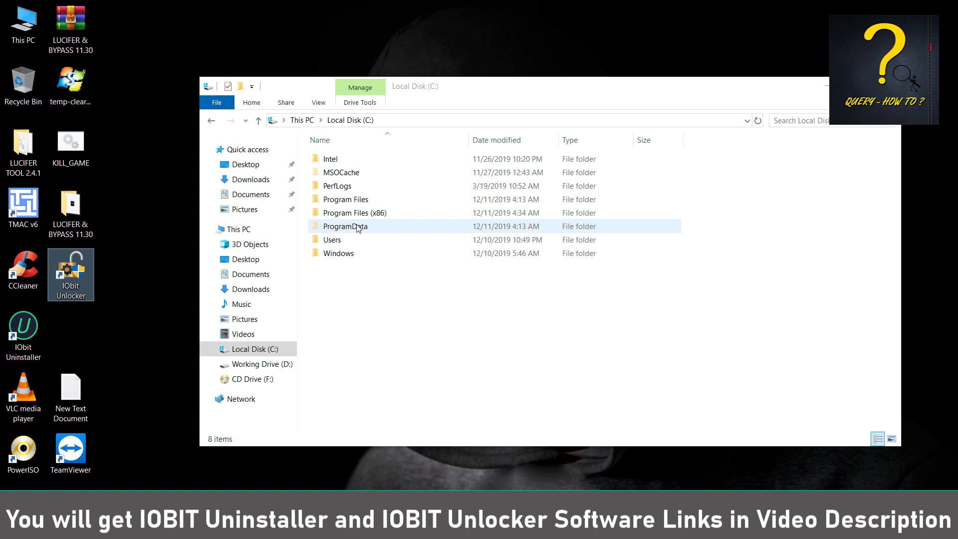
Show hidden items on Local Disk (C:) and select the ProgramData folder
{"action": "double_click", "coordinate": [345, 227]}
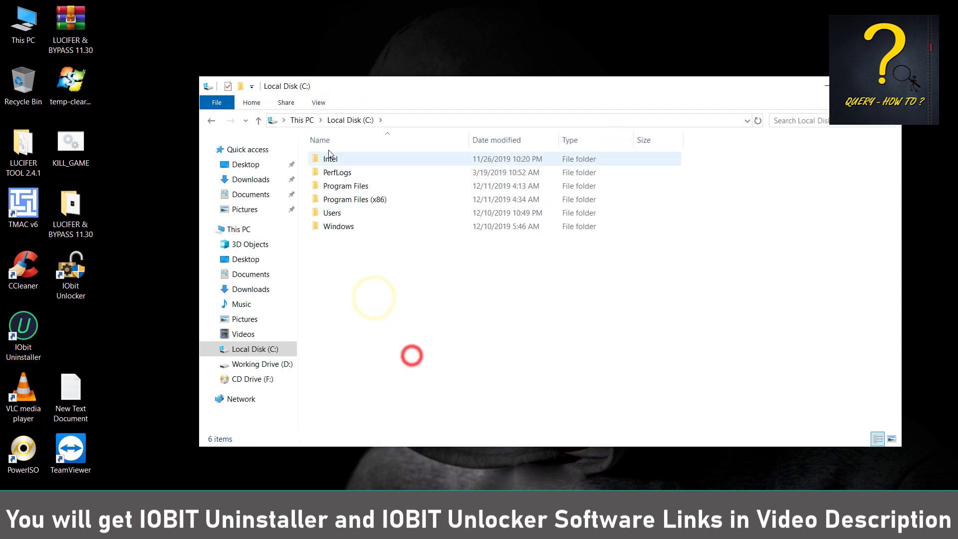
{"action": "left_click", "coordinate": [318, 102]}
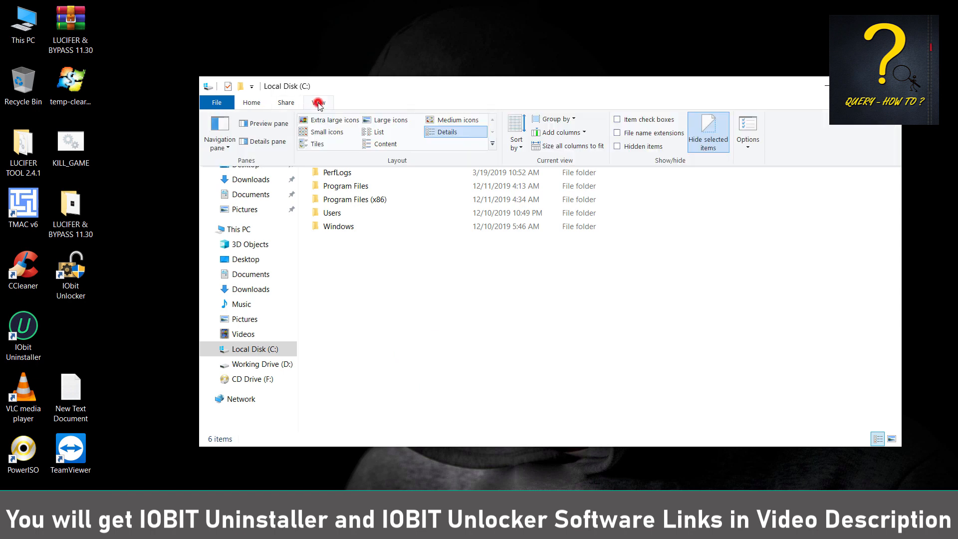
{"action": "mouse_move", "coordinate": [616, 149]}
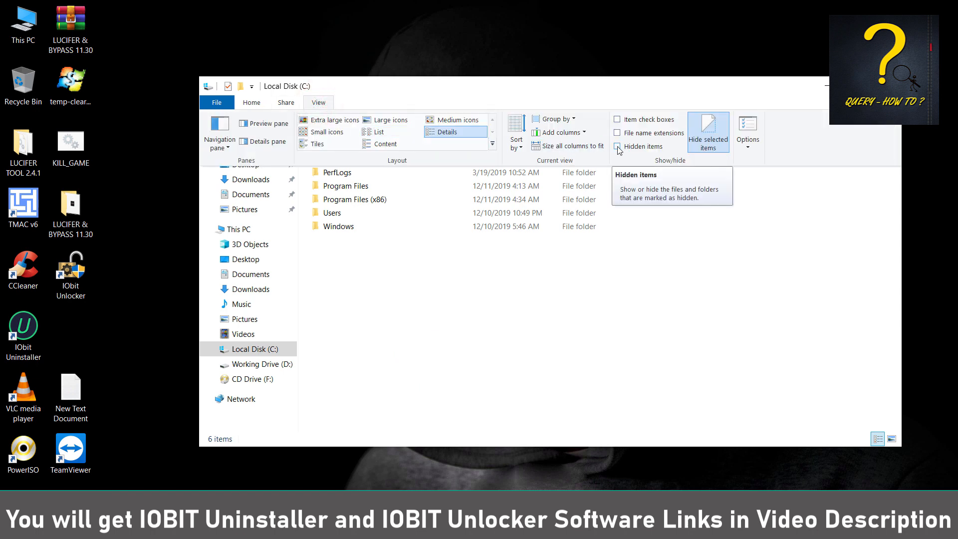
{"action": "left_click", "coordinate": [616, 147]}
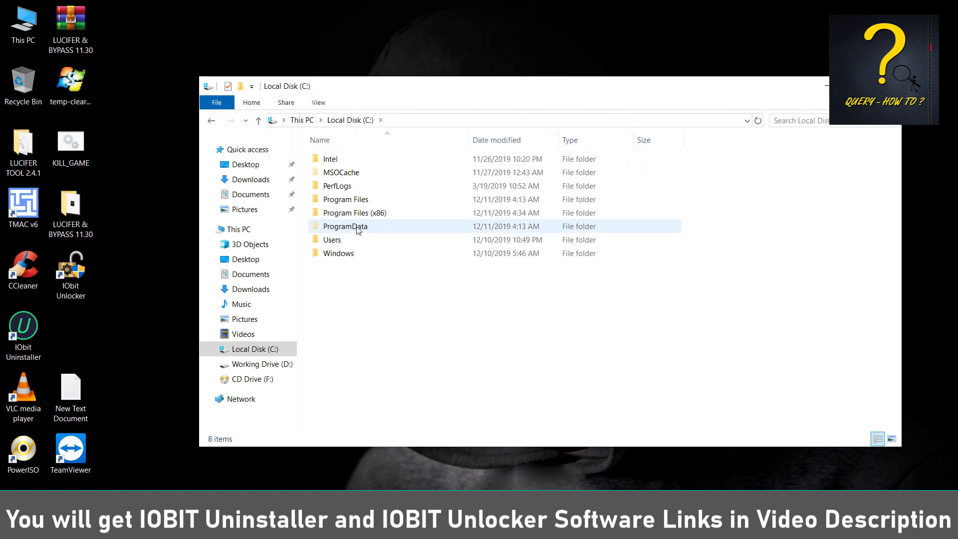
{"action": "left_click", "coordinate": [345, 226]}
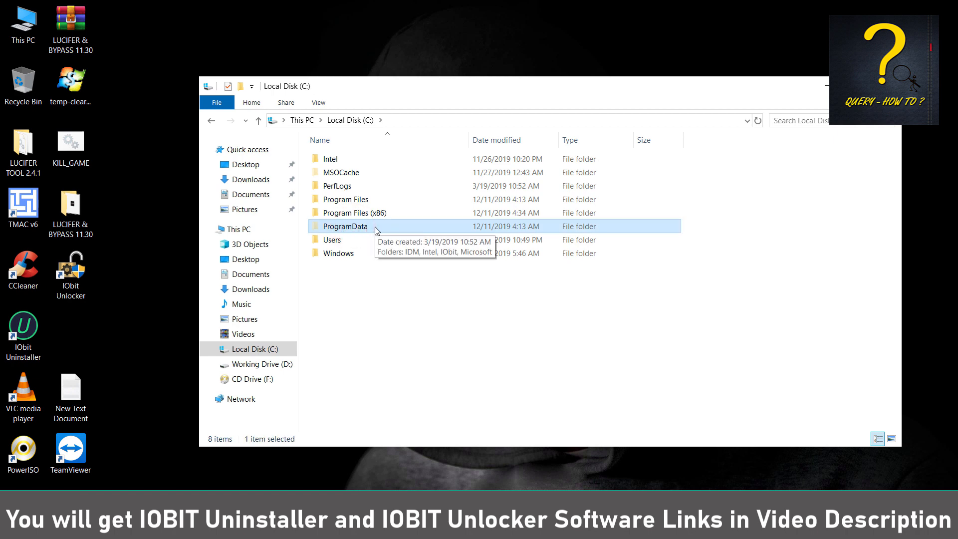
Attempt to permanently delete ProgramData\Tencent, retrying when a file in use blocks it
{"action": "double_click", "coordinate": [345, 227]}
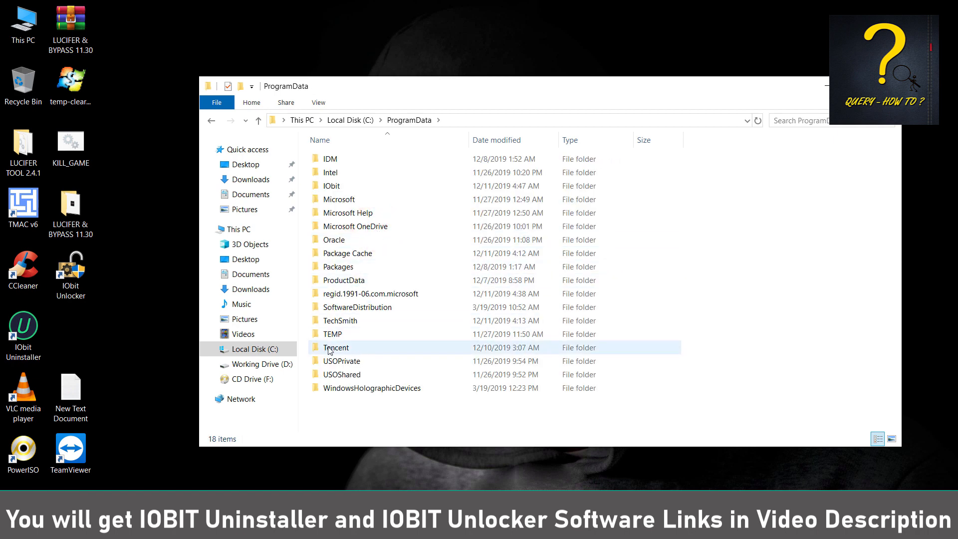
{"action": "left_click", "coordinate": [335, 347]}
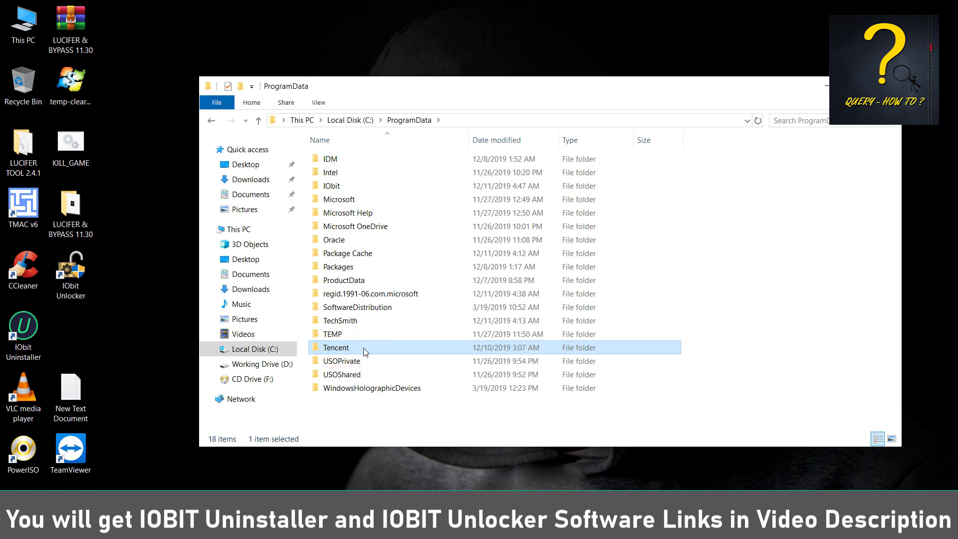
{"action": "mouse_move", "coordinate": [363, 350]}
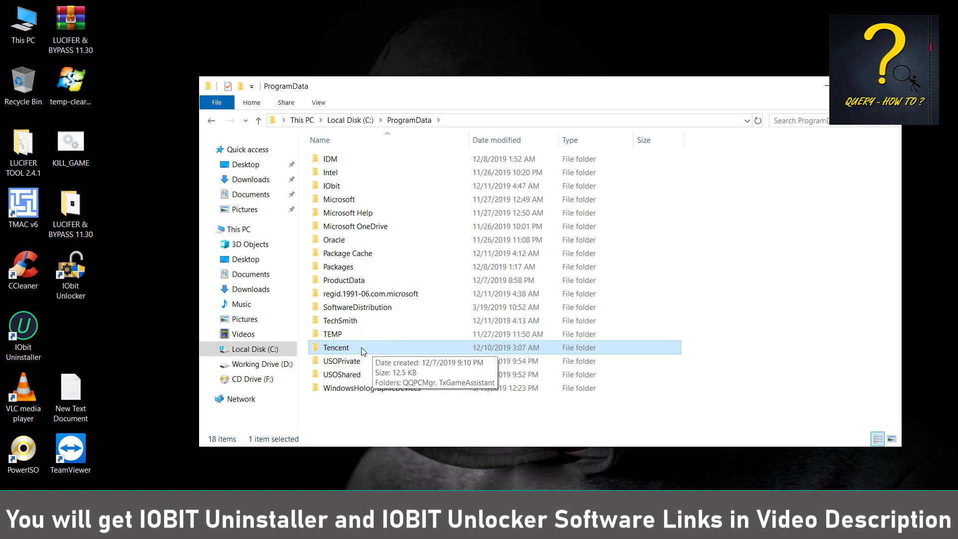
{"action": "mouse_move", "coordinate": [360, 352]}
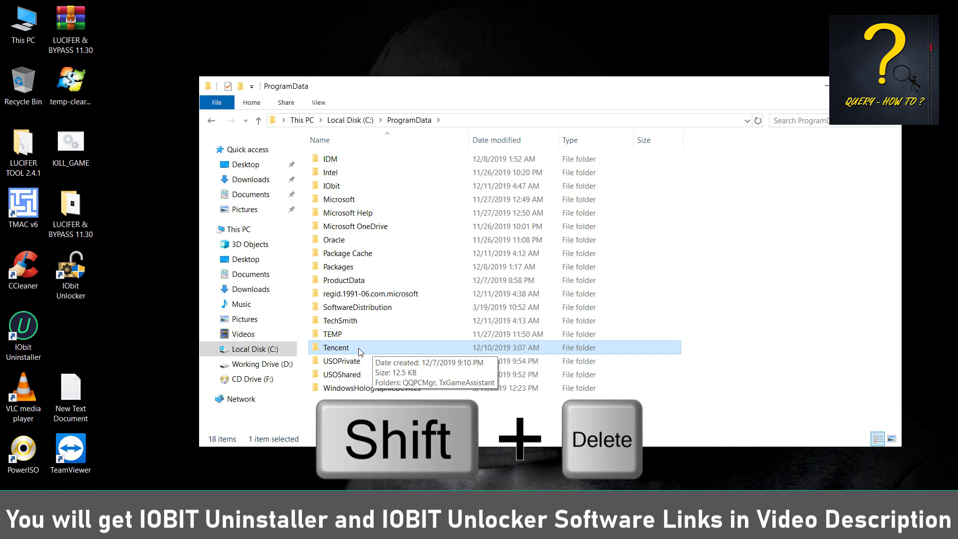
{"action": "key", "text": "shift+delete"}
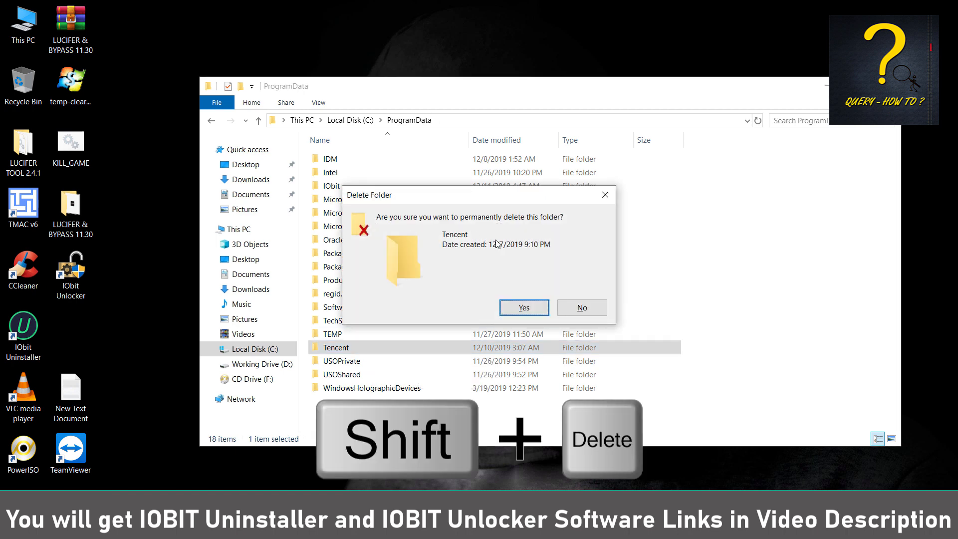
{"action": "left_click", "coordinate": [524, 307]}
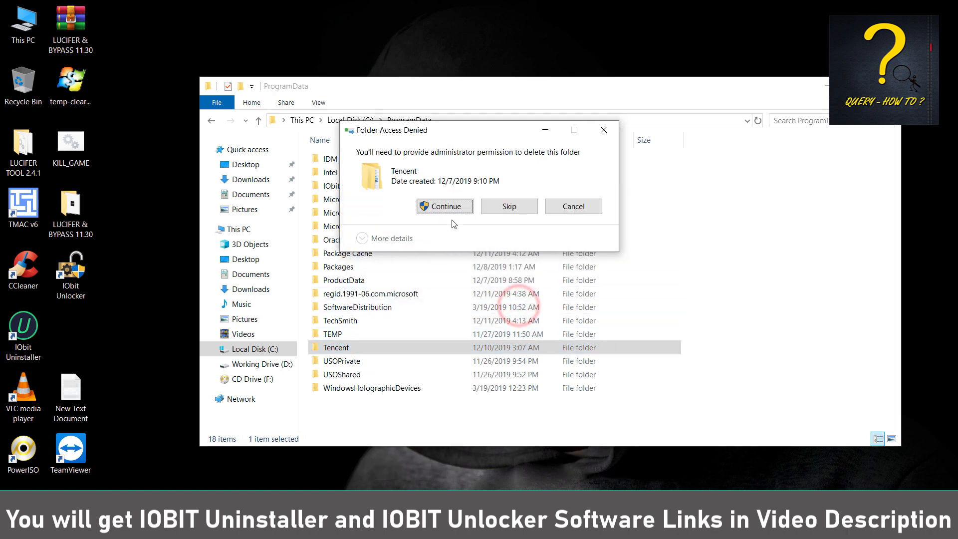
{"action": "left_click", "coordinate": [444, 206]}
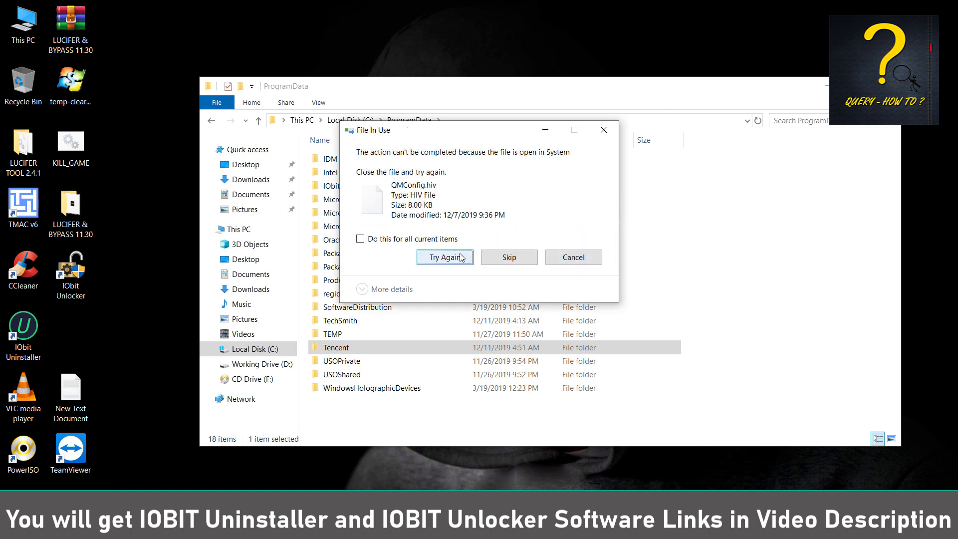
{"action": "left_click", "coordinate": [444, 256]}
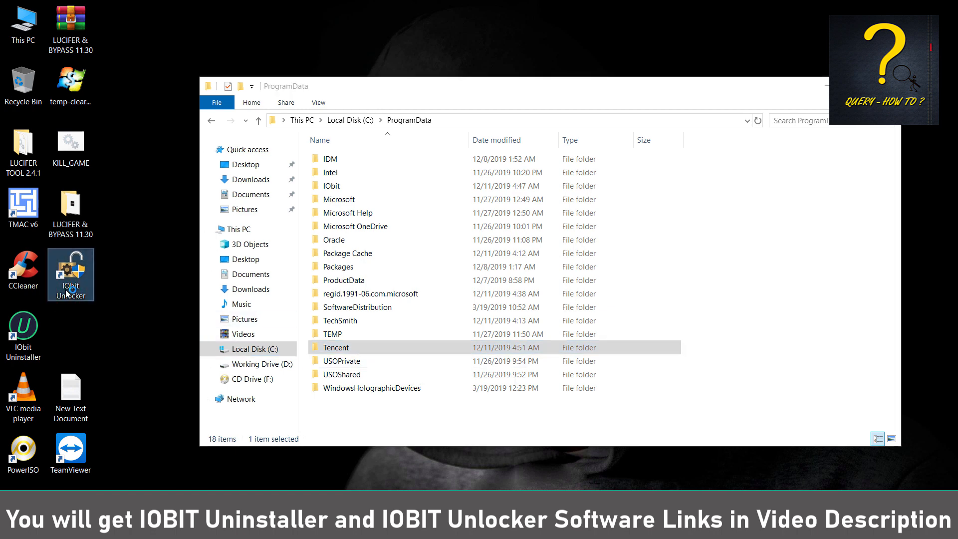
Launch IObit Unlocker, add the Tencent folder and run Unlock & Delete on it
{"action": "double_click", "coordinate": [69, 275]}
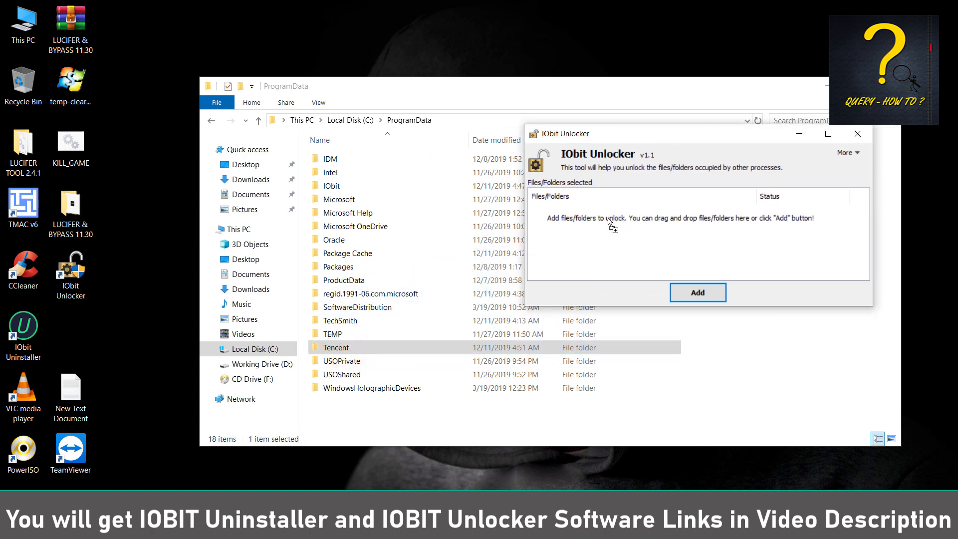
{"action": "left_click", "coordinate": [697, 292]}
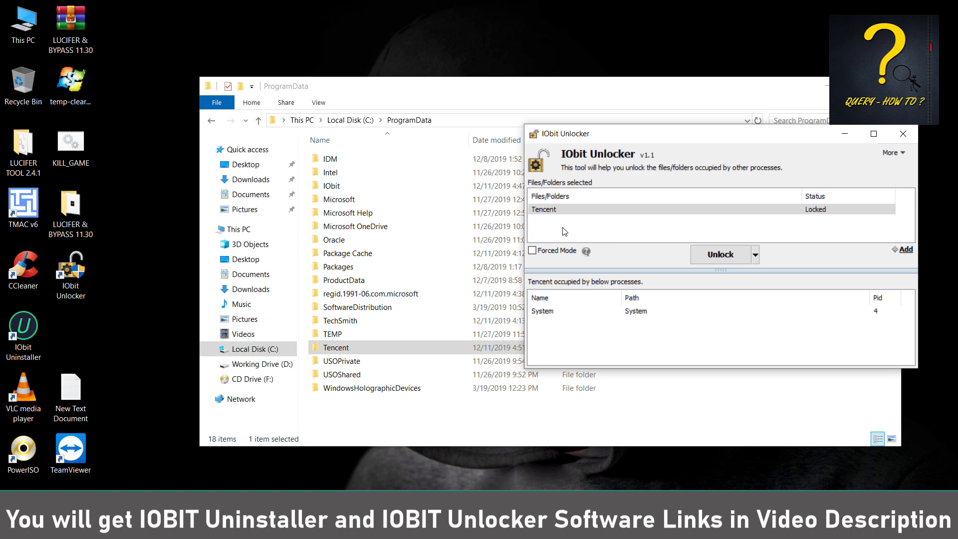
{"action": "left_click", "coordinate": [755, 254]}
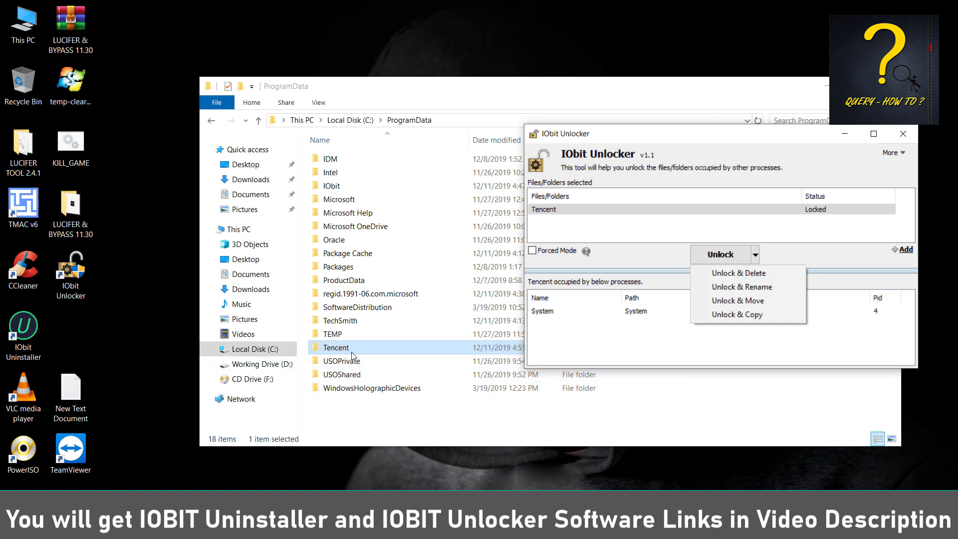
{"action": "mouse_move", "coordinate": [747, 273]}
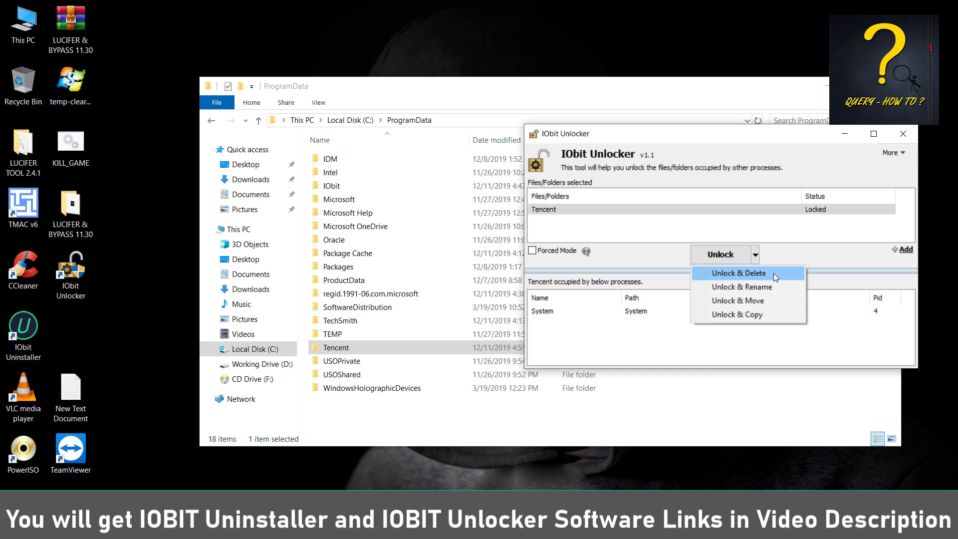
{"action": "left_click", "coordinate": [738, 273]}
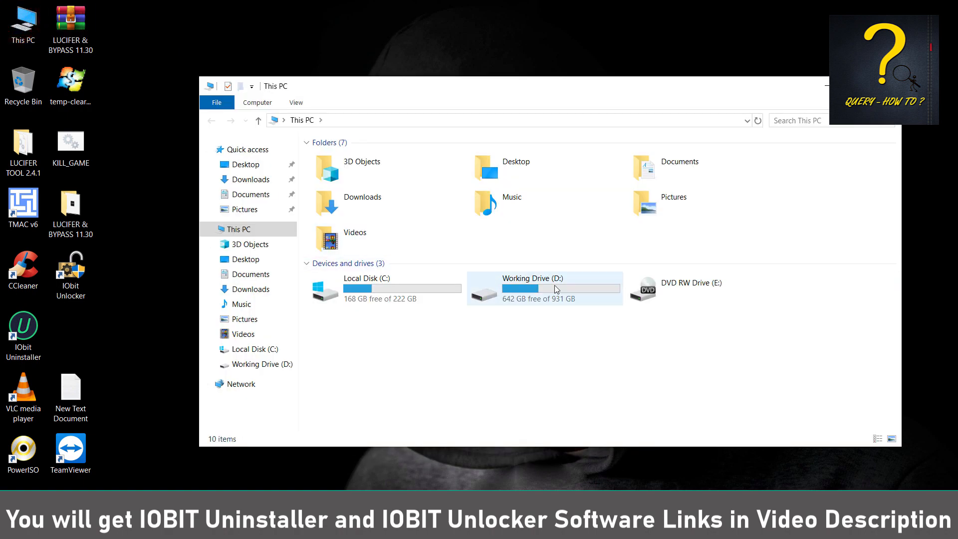
Go into Local Disk (C:) from This PC to list its top-level folders
{"action": "left_click", "coordinate": [389, 289]}
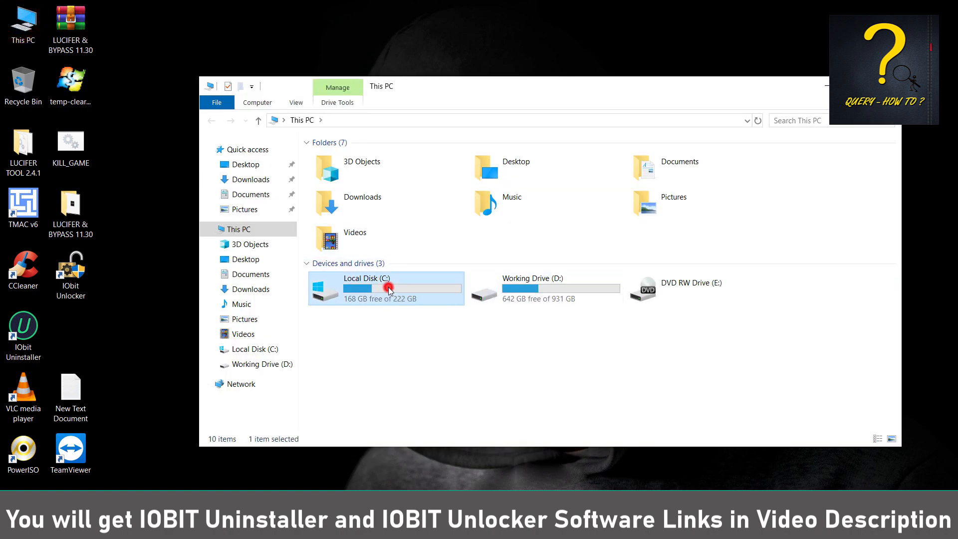
{"action": "double_click", "coordinate": [388, 287]}
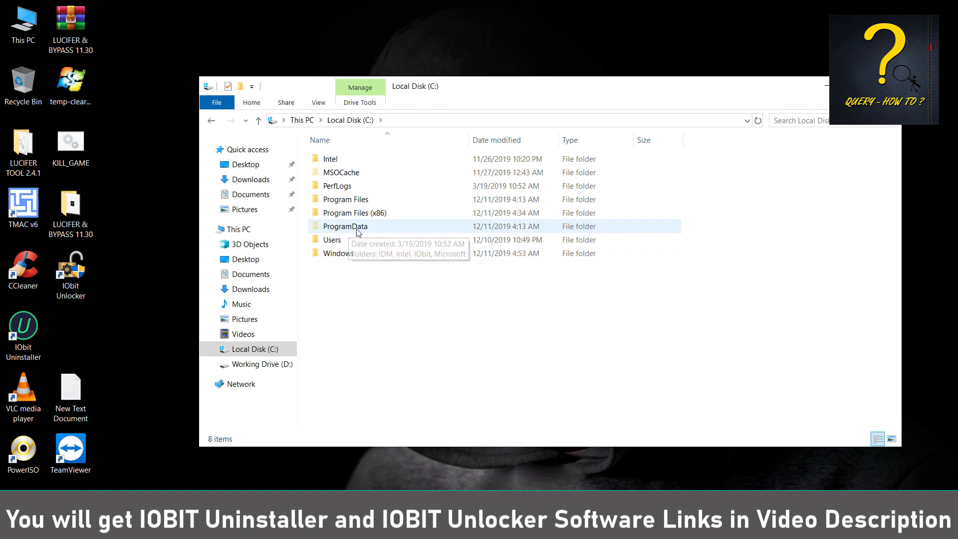
{"action": "left_click", "coordinate": [317, 101]}
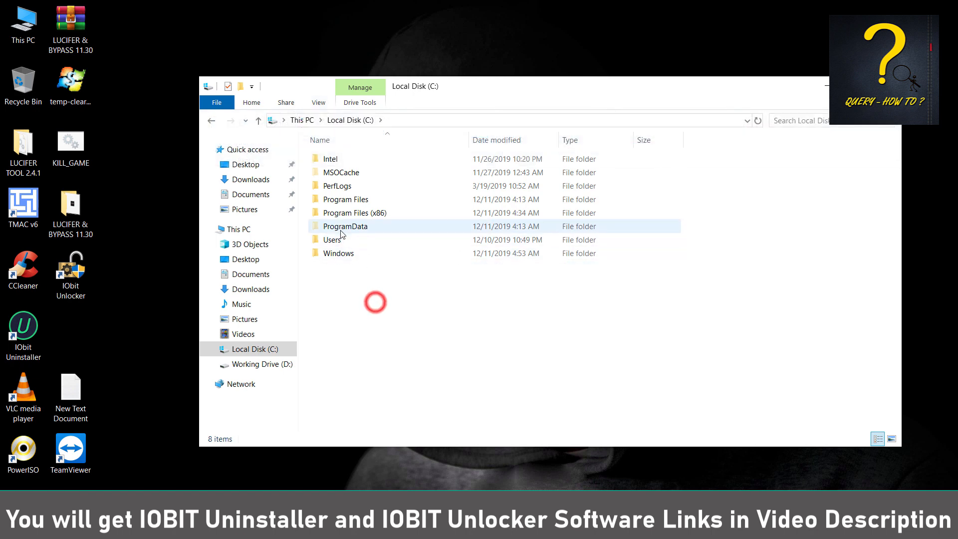
Permanently delete ProgramData's Tencent folder with administrator permission and close Explorer
{"action": "double_click", "coordinate": [345, 226]}
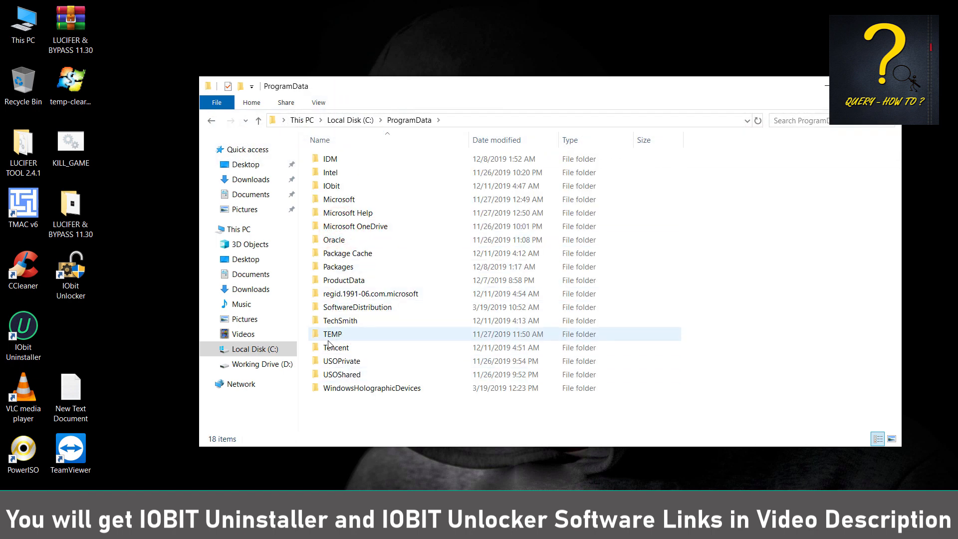
{"action": "left_click", "coordinate": [335, 347]}
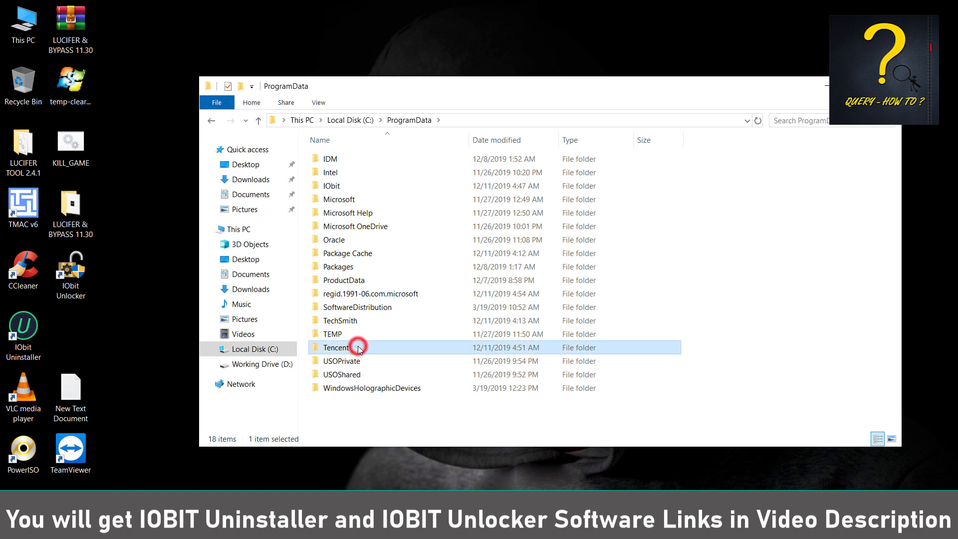
{"action": "key", "text": "shift+delete"}
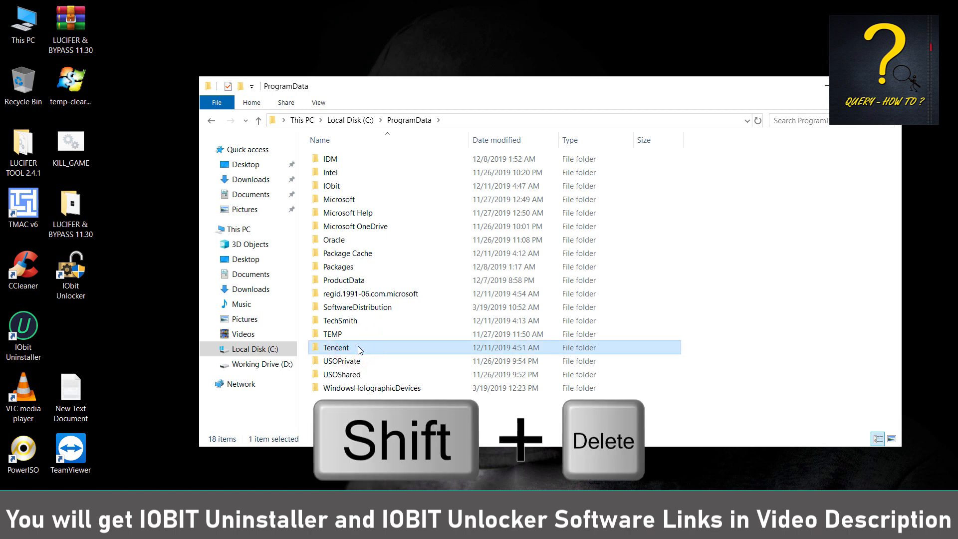
{"action": "key", "text": "shift+delete"}
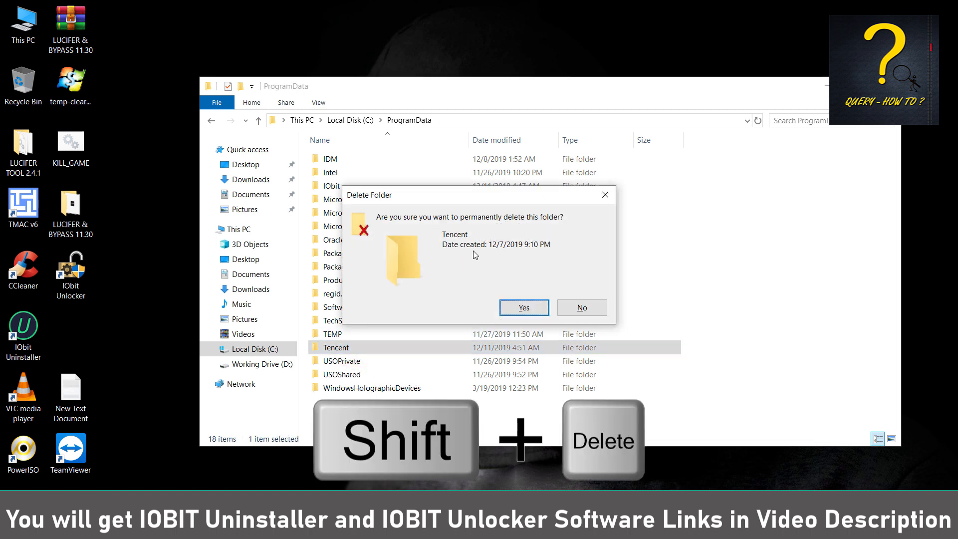
{"action": "left_click", "coordinate": [523, 308]}
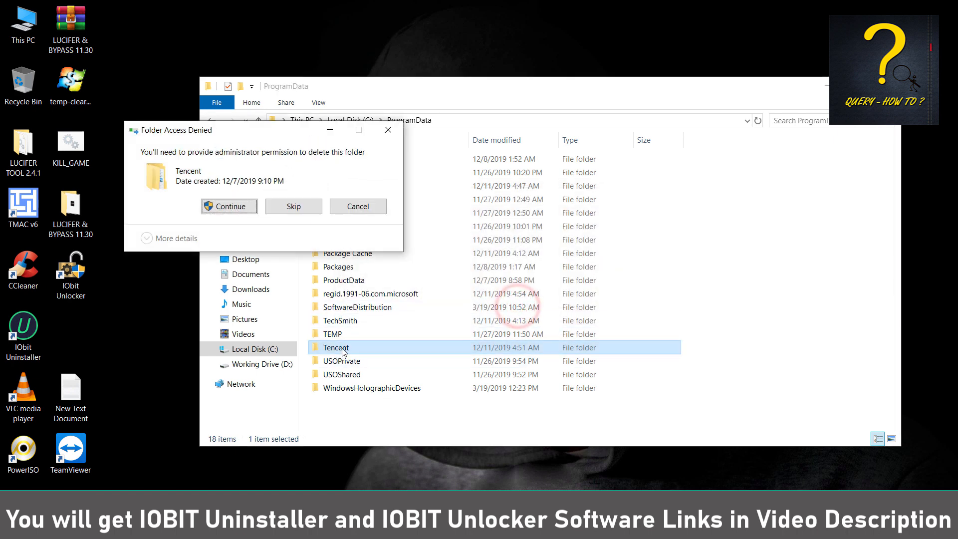
{"action": "left_click", "coordinate": [229, 206]}
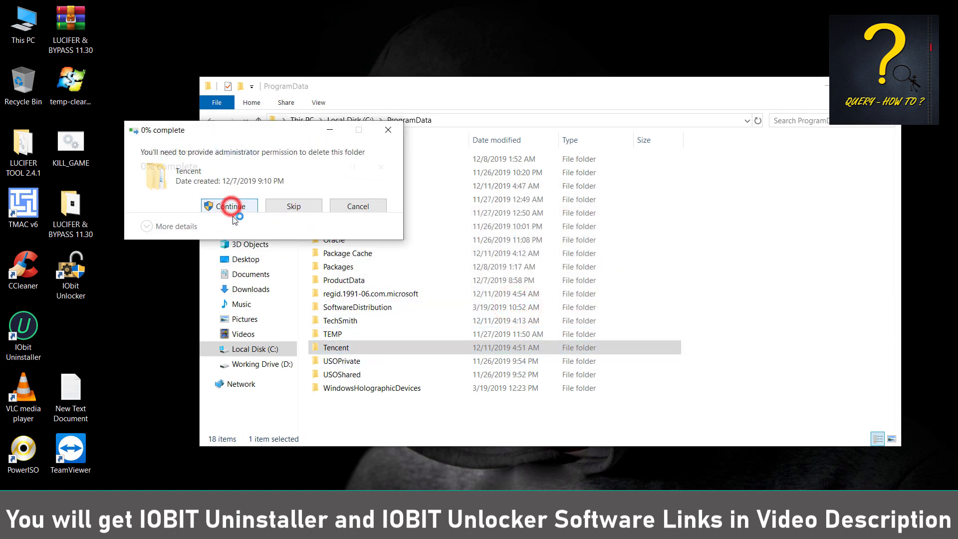
{"action": "left_click", "coordinate": [229, 206]}
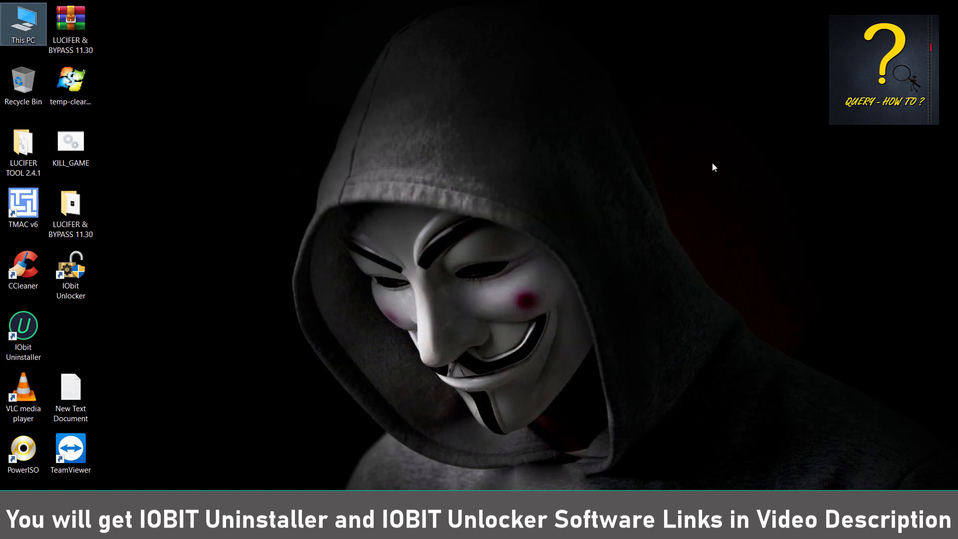
{"action": "mouse_move", "coordinate": [577, 209]}
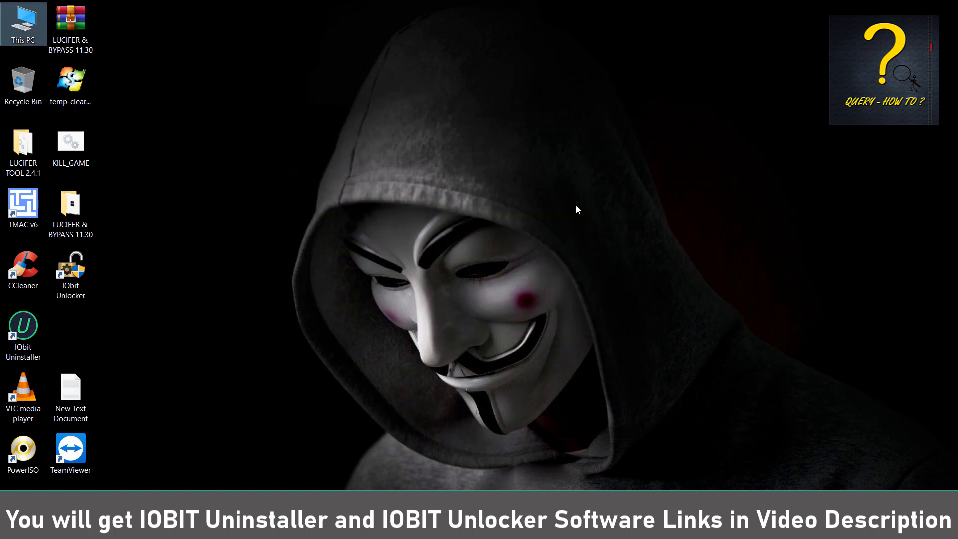